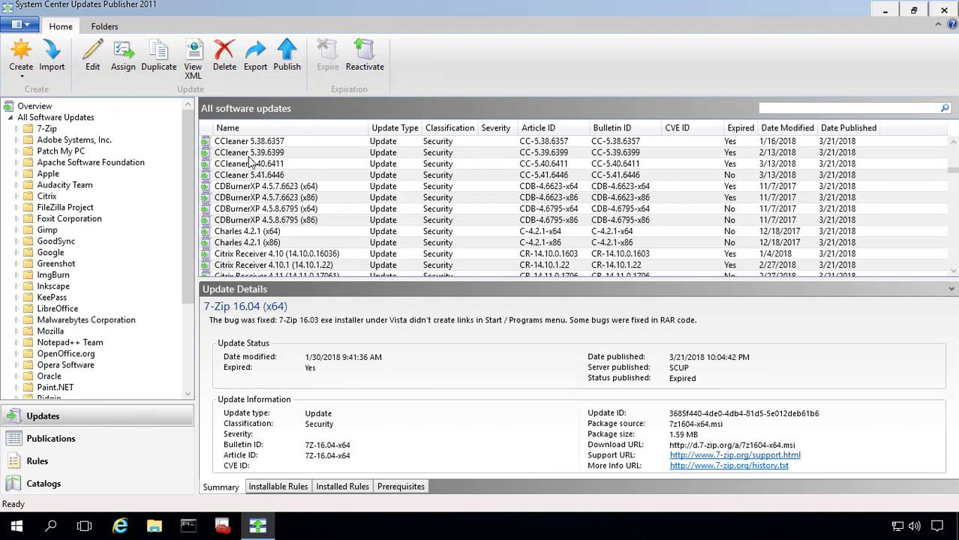
Step: Show the Update Details for the CCleaner 5.38.6357 row in All Software Updates
left_click(250, 141)
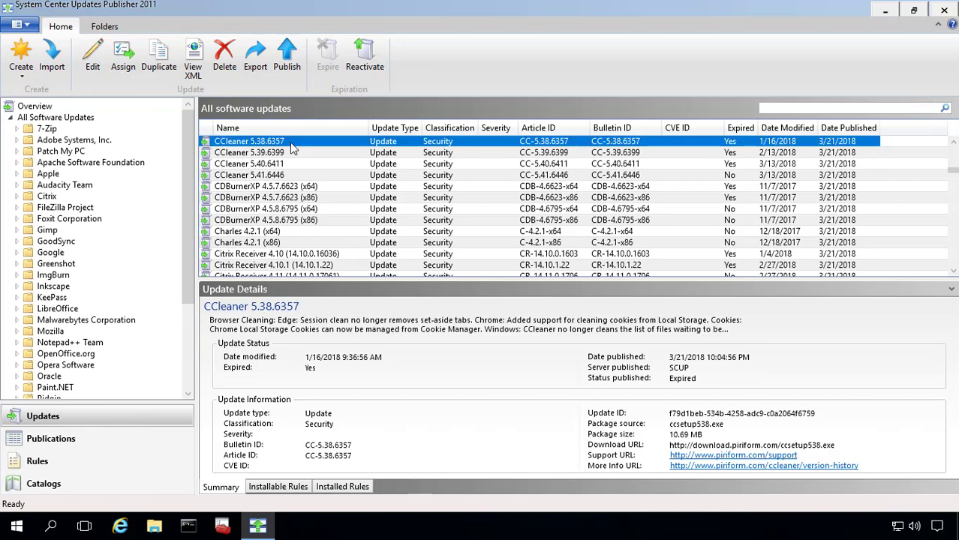
mouse_move(276, 224)
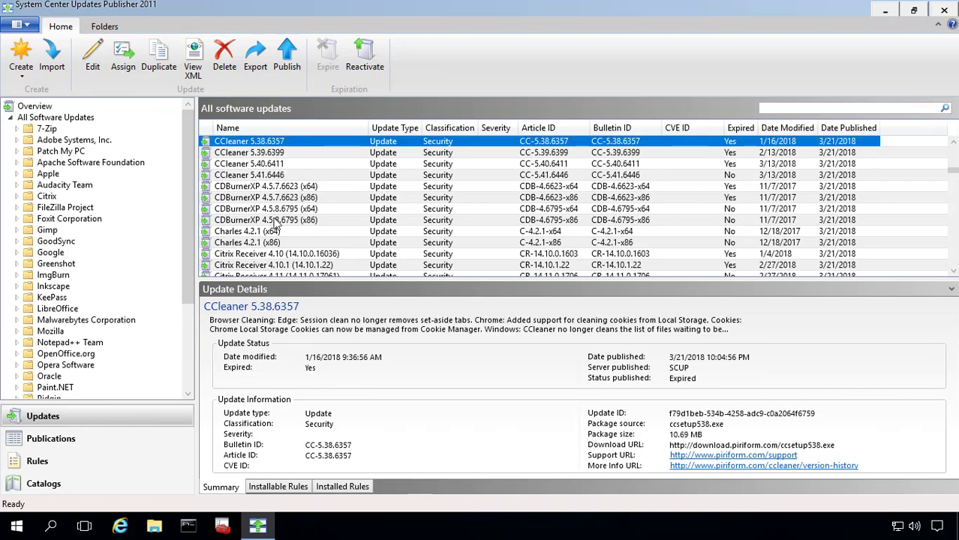
mouse_move(417, 189)
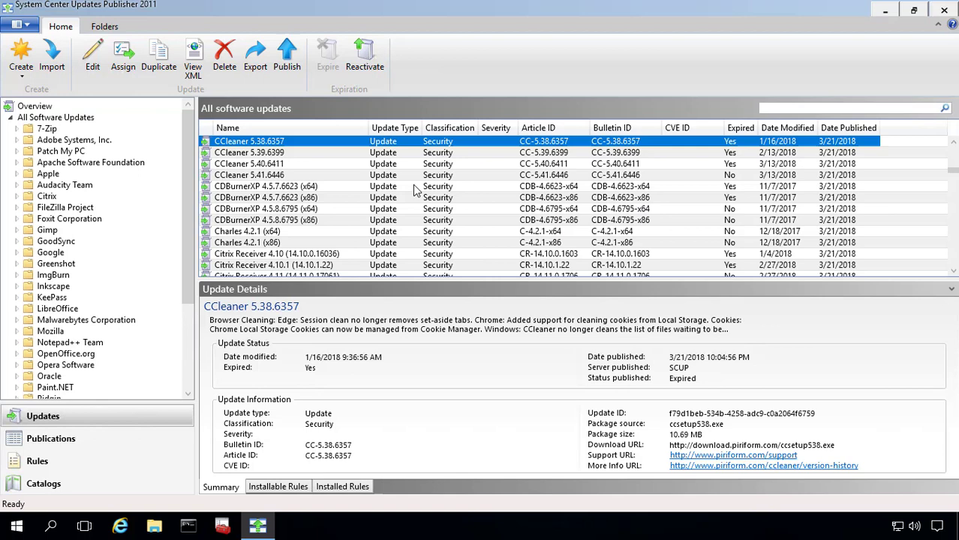
scroll("down", 3)
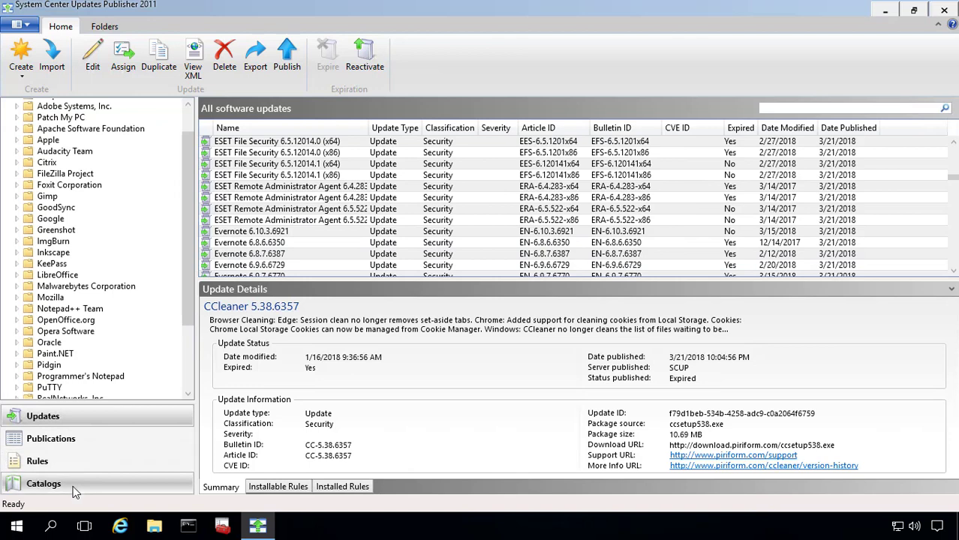
Step: Switch to the Catalogs workspace and select the Patch My PC SCUP Catalog
left_click(44, 483)
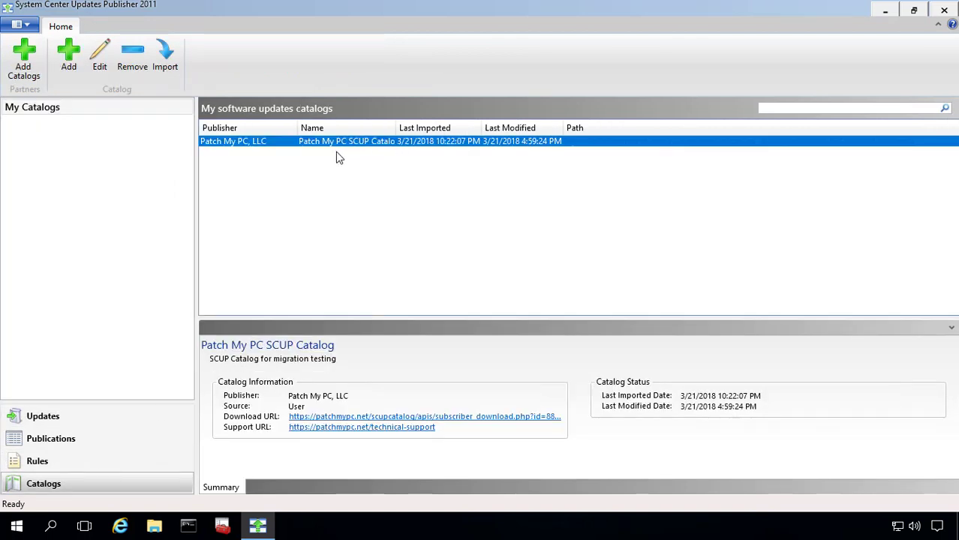
mouse_move(269, 144)
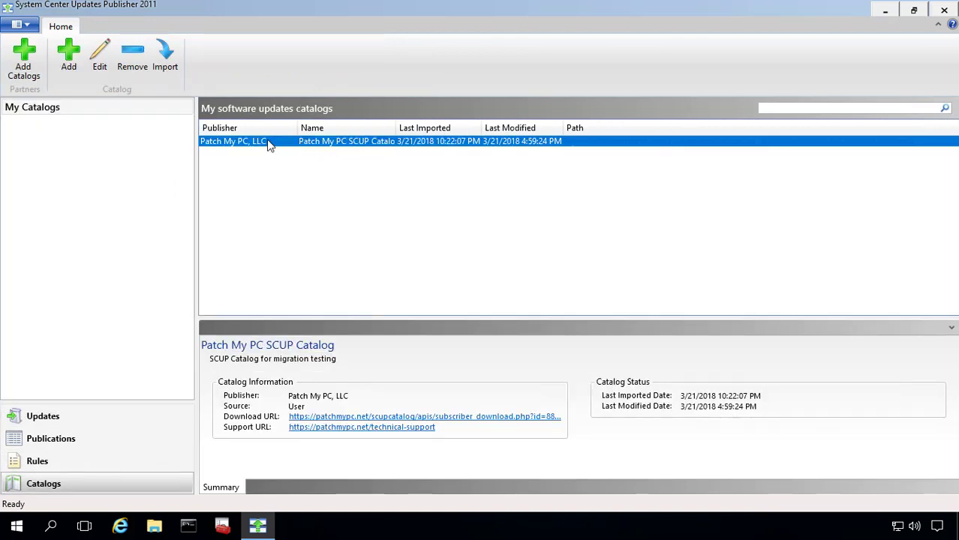
left_click(99, 57)
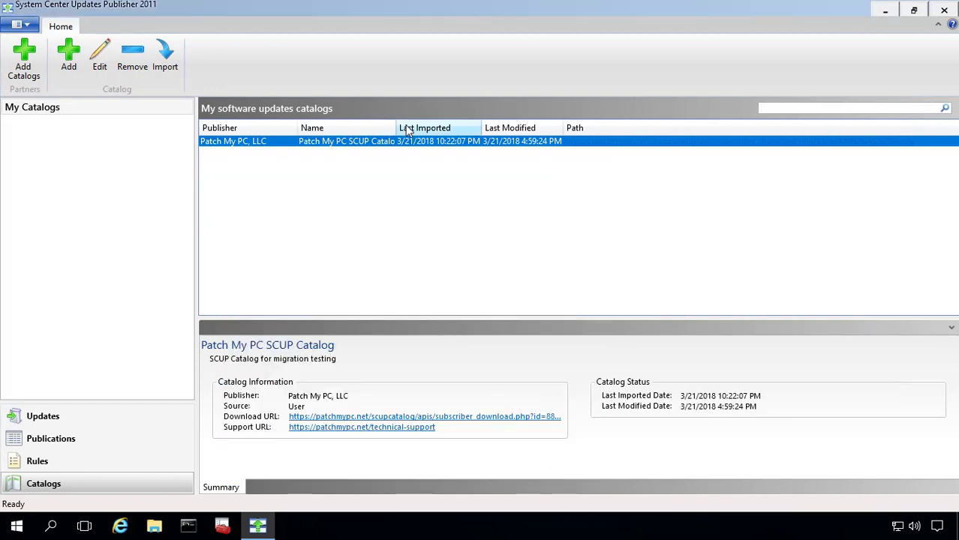
mouse_move(398, 128)
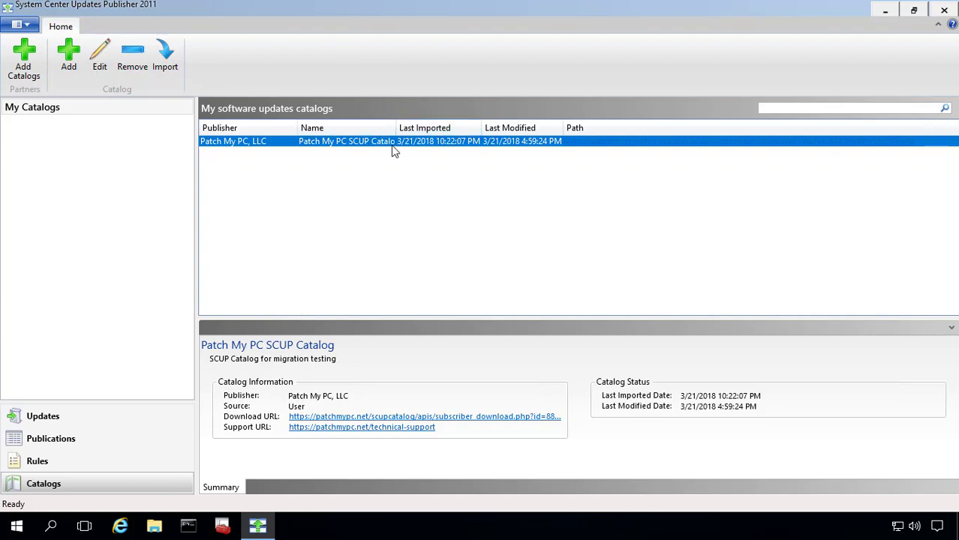
mouse_move(400, 192)
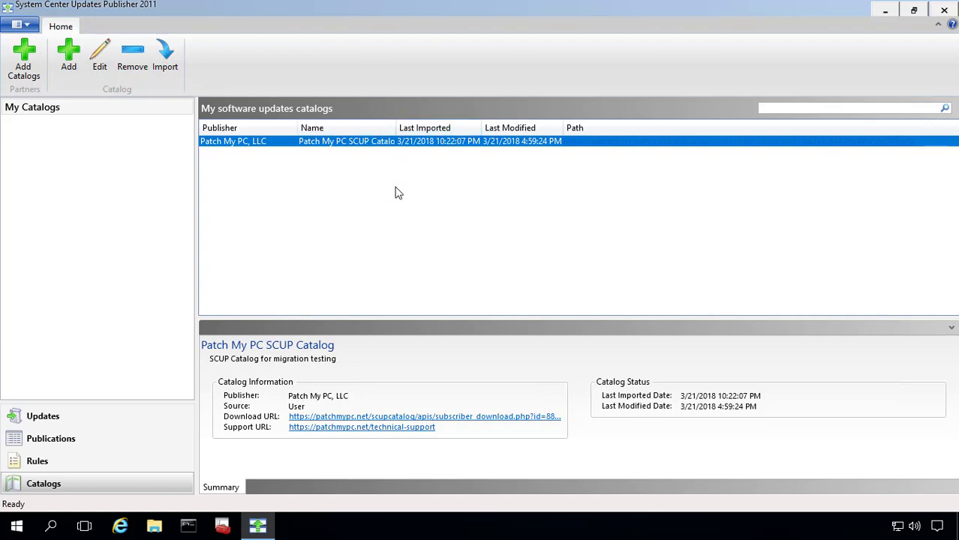
mouse_move(357, 204)
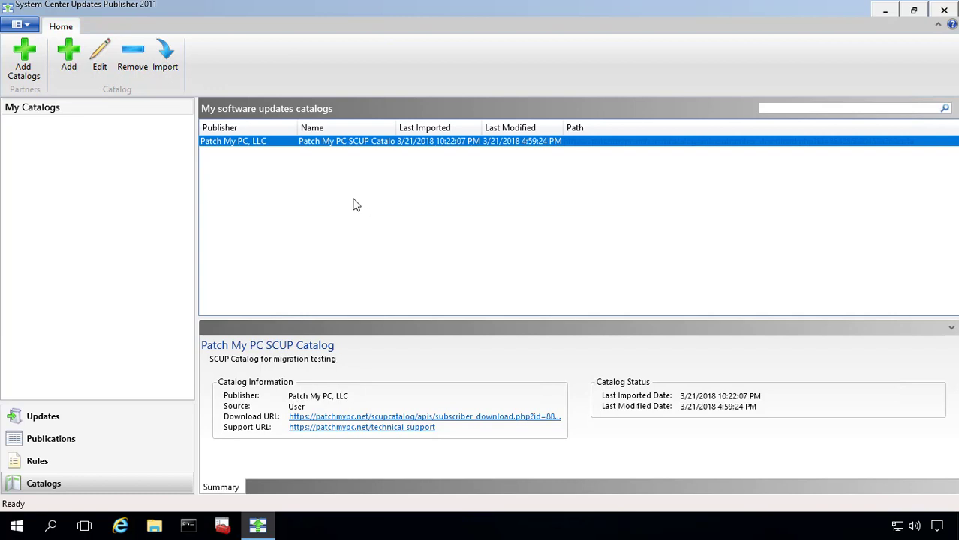
mouse_move(325, 165)
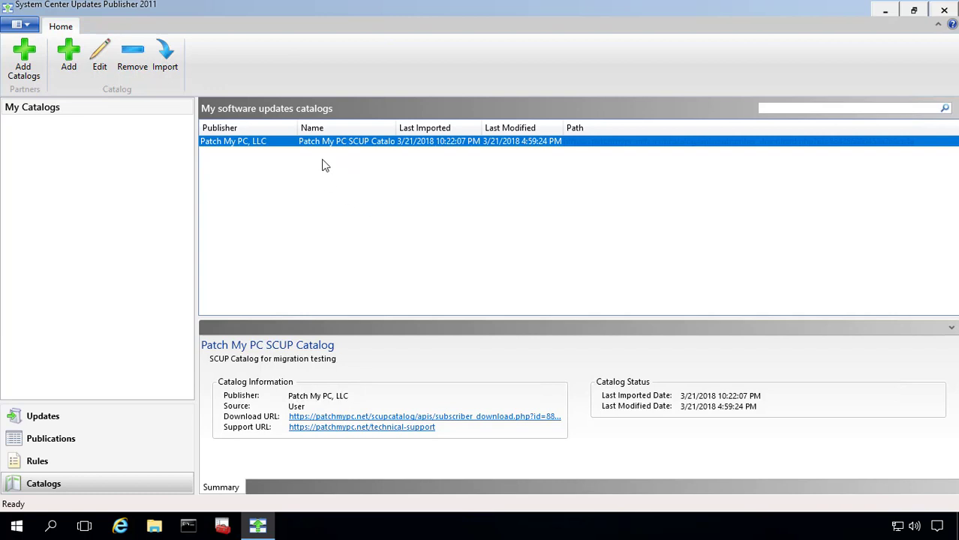
mouse_move(353, 499)
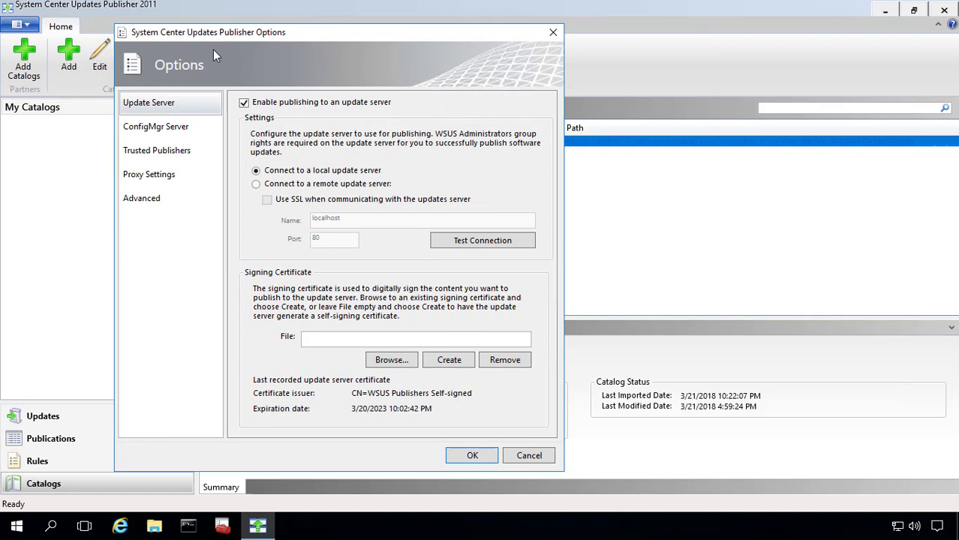
mouse_move(314, 98)
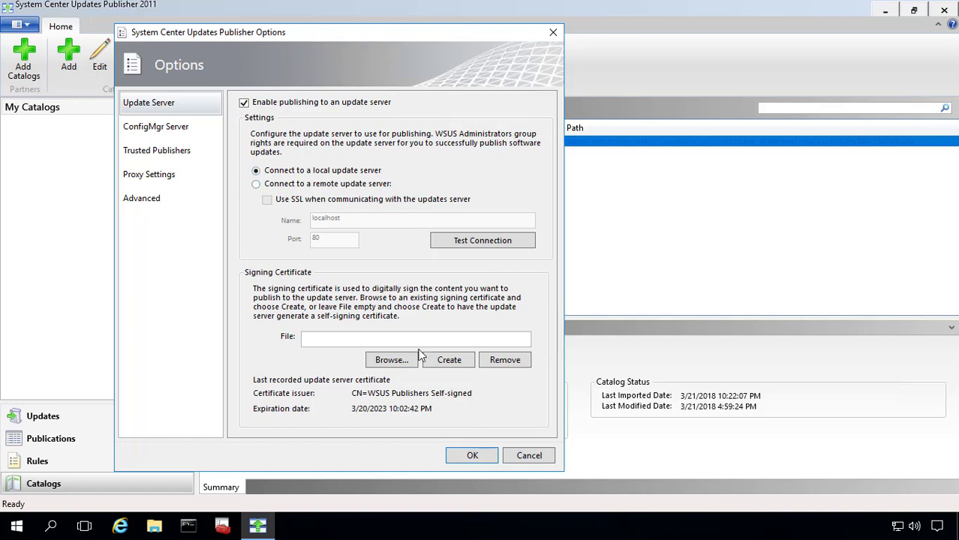
mouse_move(366, 411)
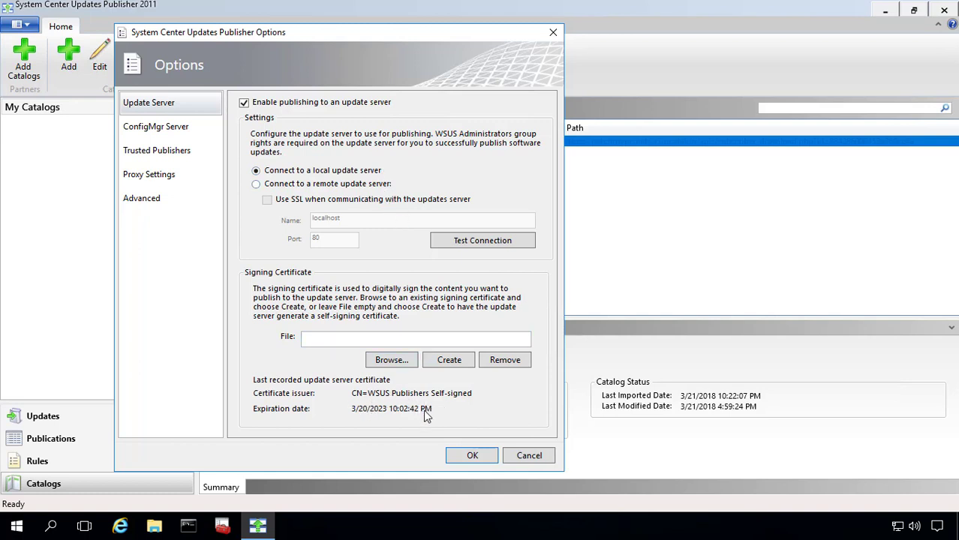
mouse_move(304, 359)
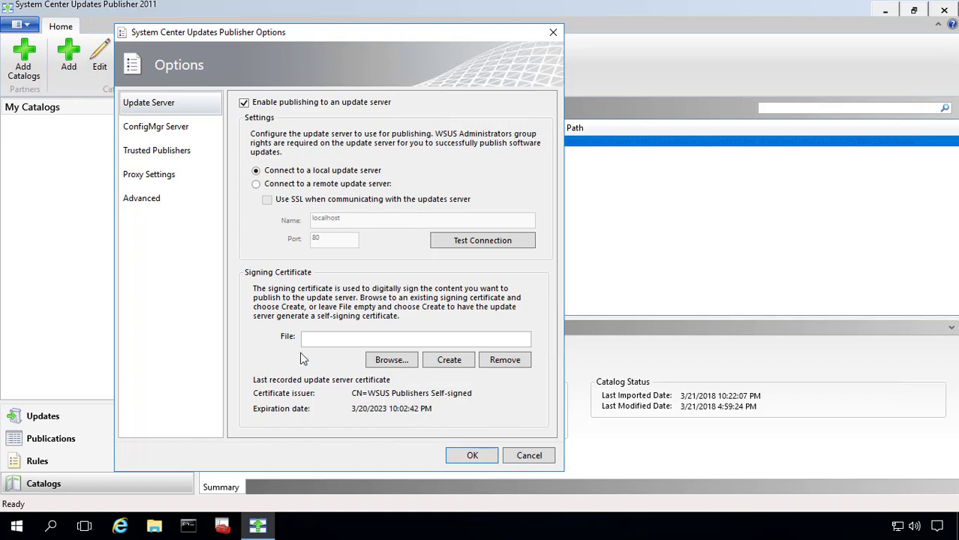
Step: View the ConfigMgr Server settings and select the requested client count threshold value
left_click(156, 126)
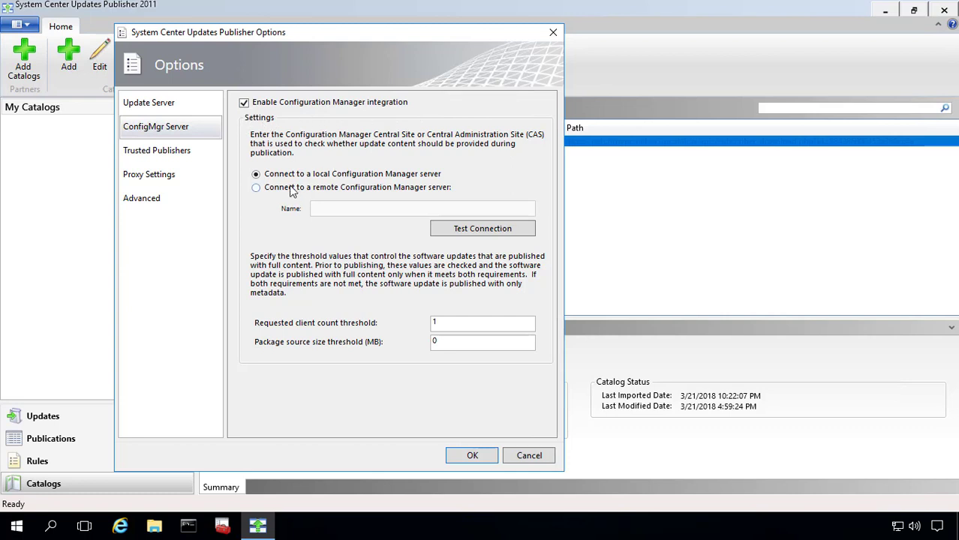
mouse_move(450, 210)
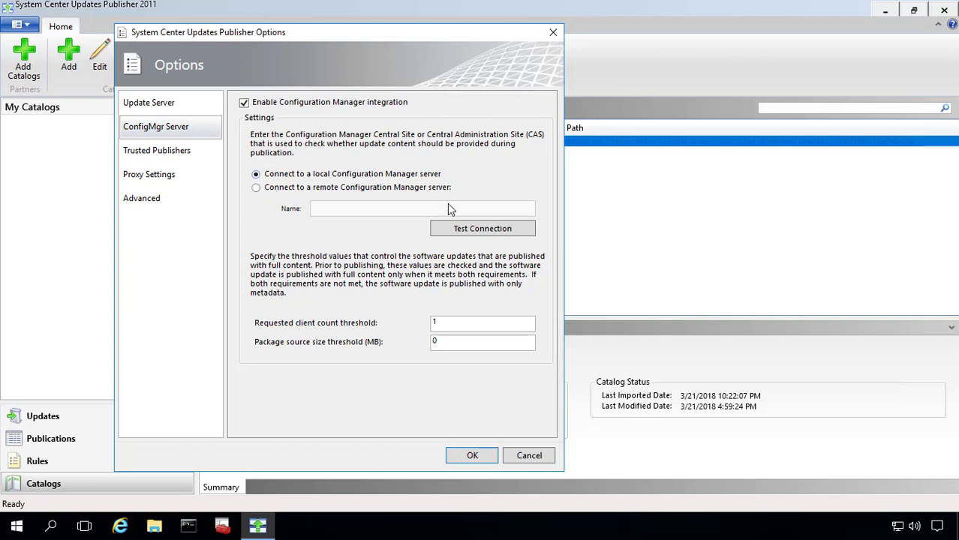
left_click(484, 322)
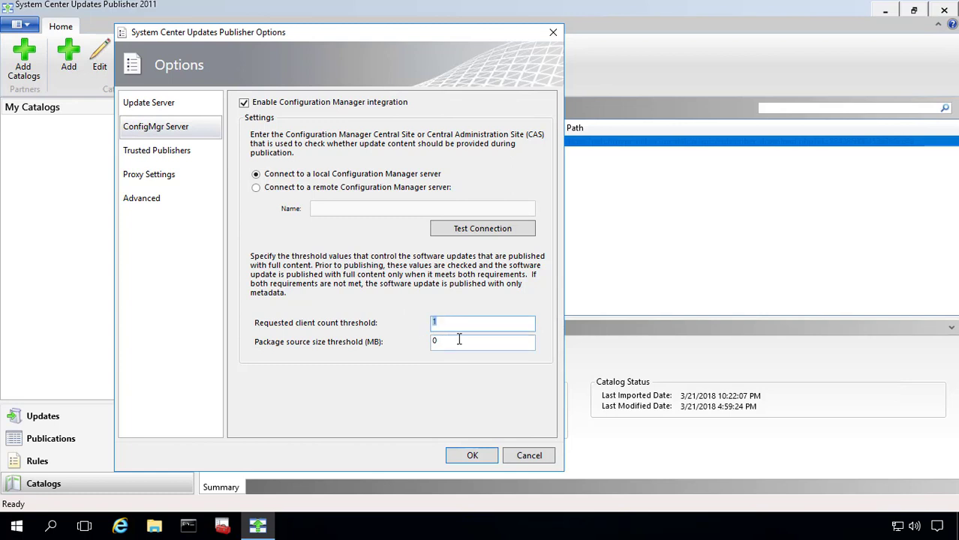
mouse_move(156, 150)
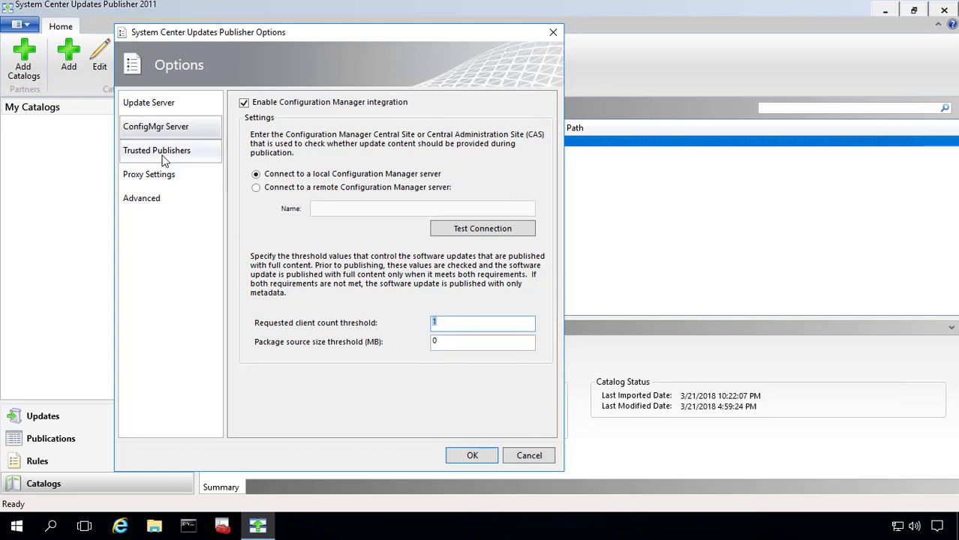
Step: Review the Trusted Publishers and Advanced pages, then close Options with OK
left_click(156, 151)
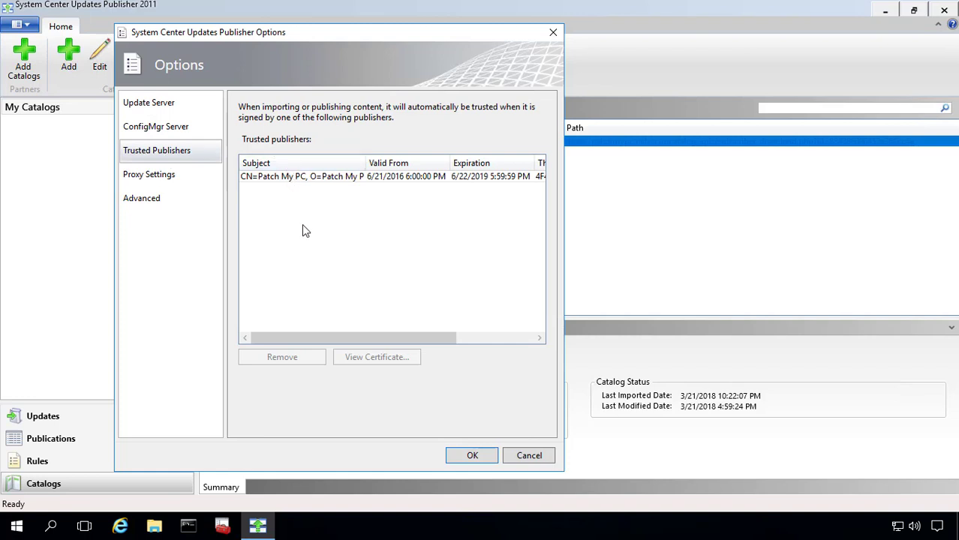
mouse_move(307, 258)
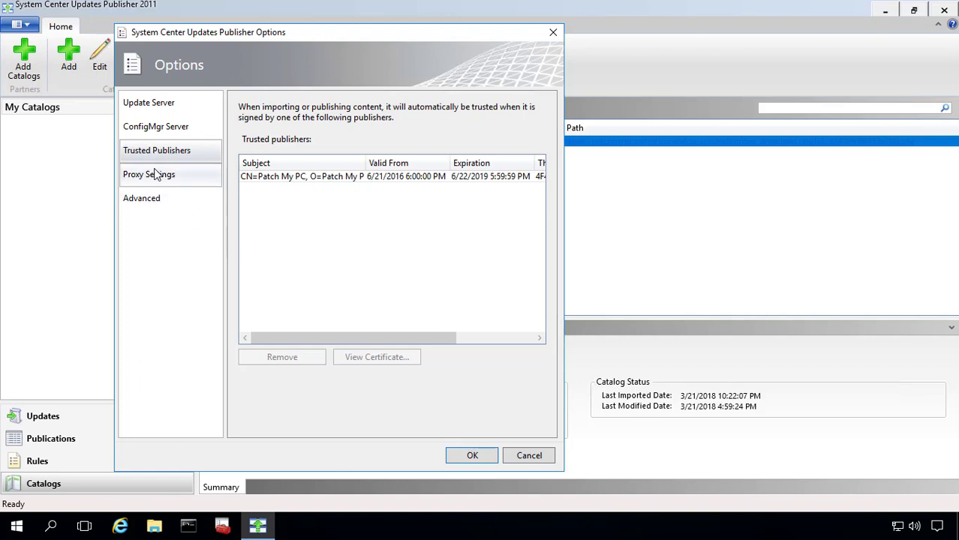
left_click(141, 198)
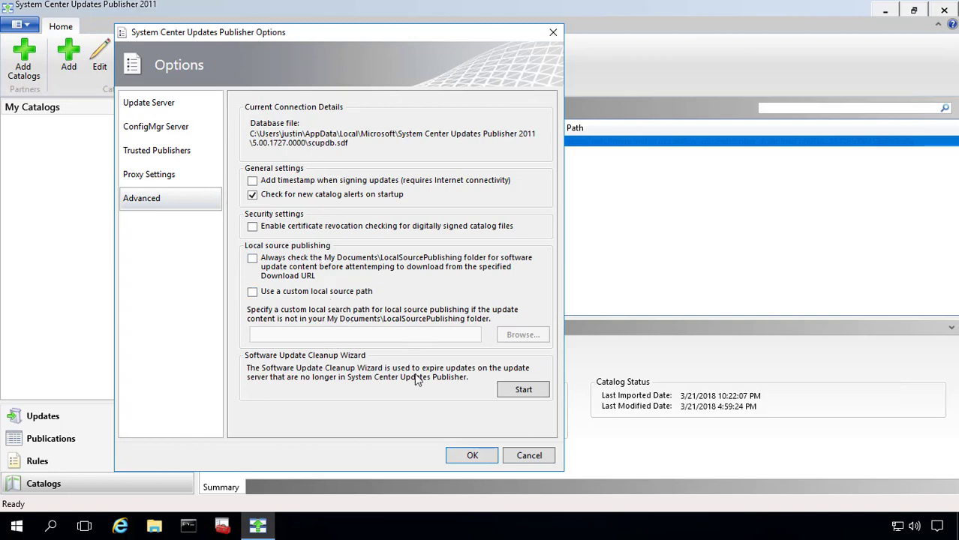
left_click(471, 457)
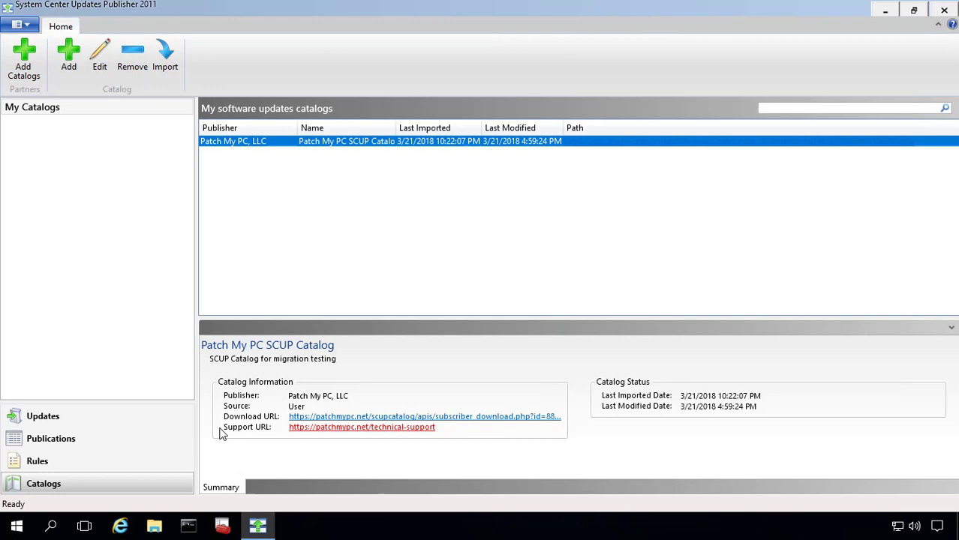
Step: Close the old Updates Publisher and launch the UpdatesPublisher.msi setup wizard
left_click(42, 416)
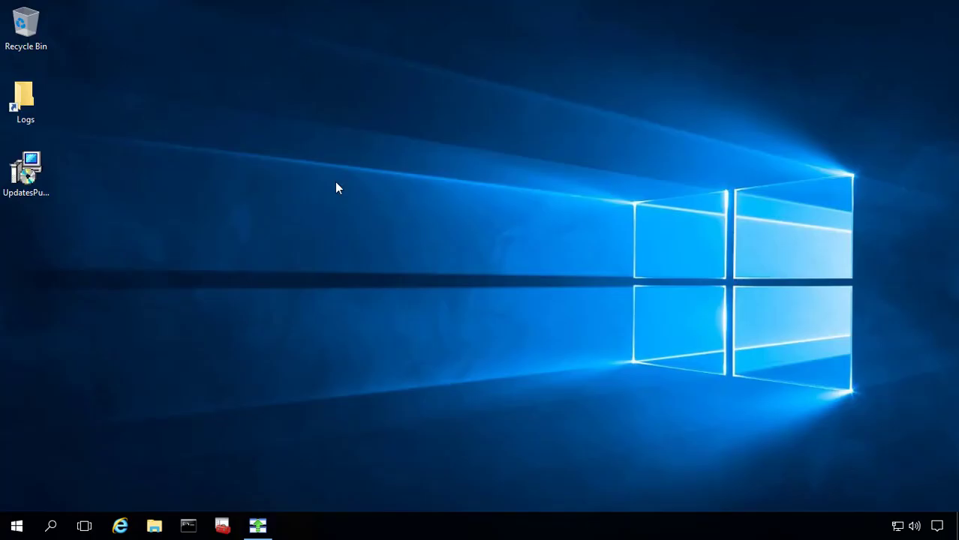
left_click(25, 168)
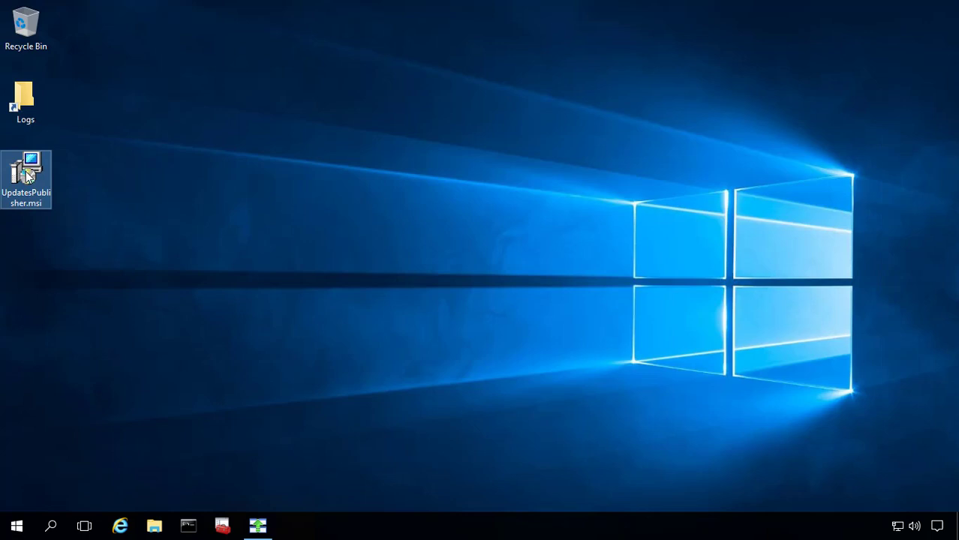
double_click(25, 177)
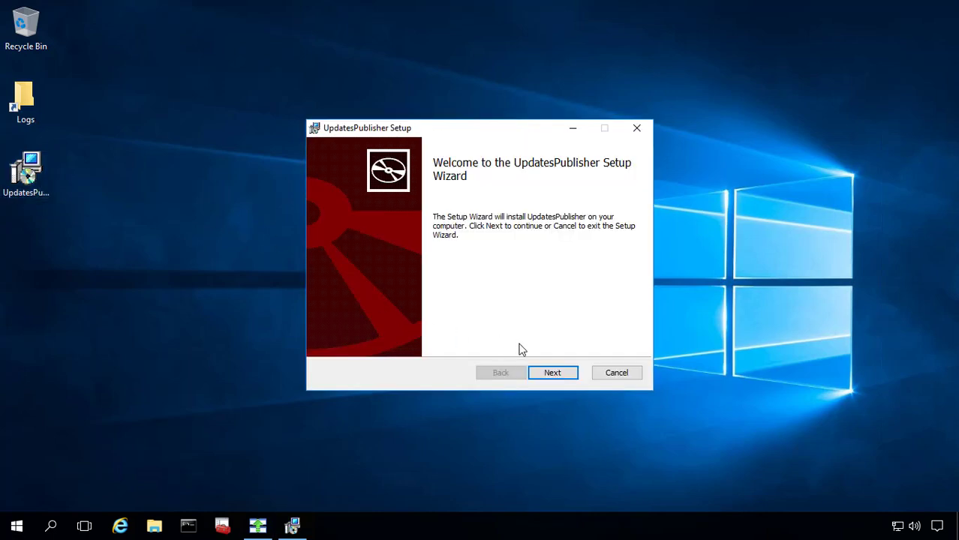
Step: Install UpdatesPublisher to the default folder, approving the UAC prompt, and finish the wizard
left_click(552, 372)
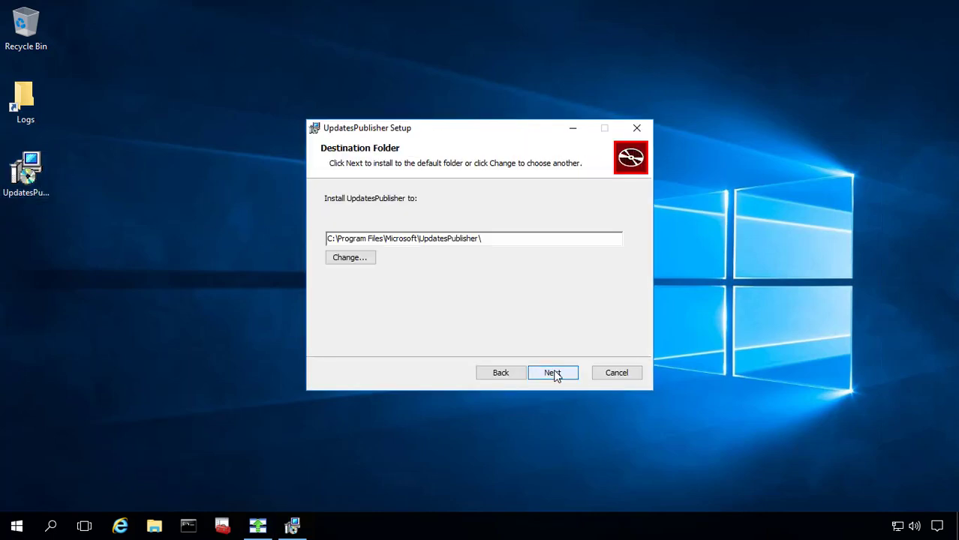
left_click(552, 372)
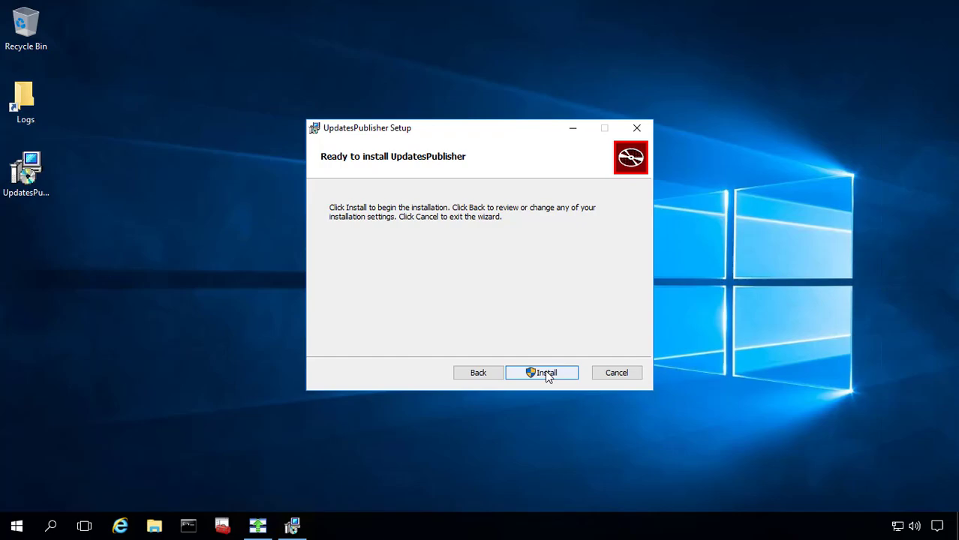
left_click(542, 372)
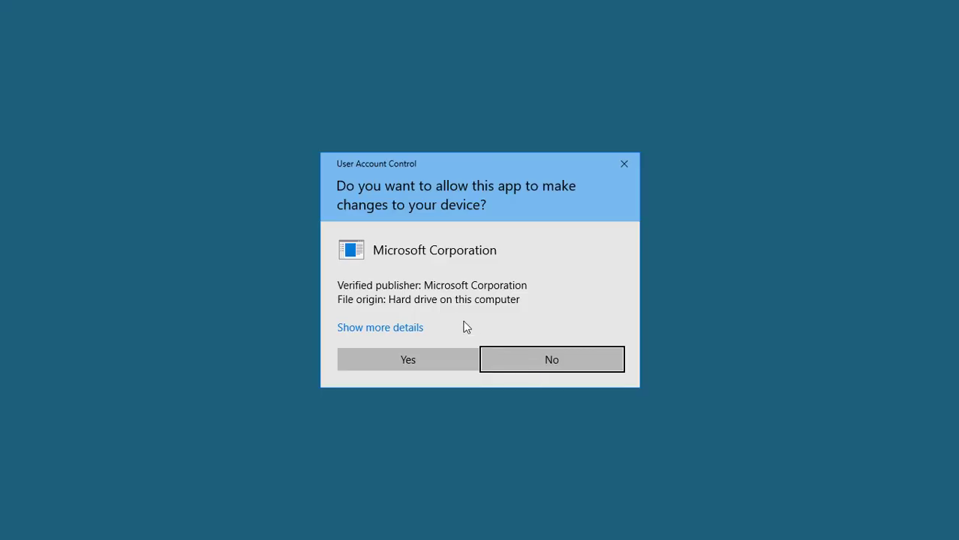
left_click(408, 361)
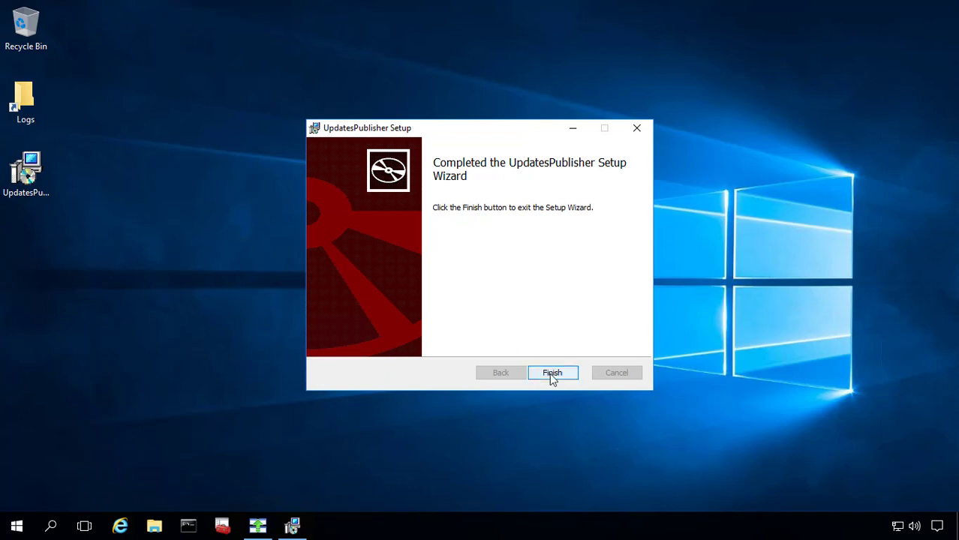
left_click(553, 373)
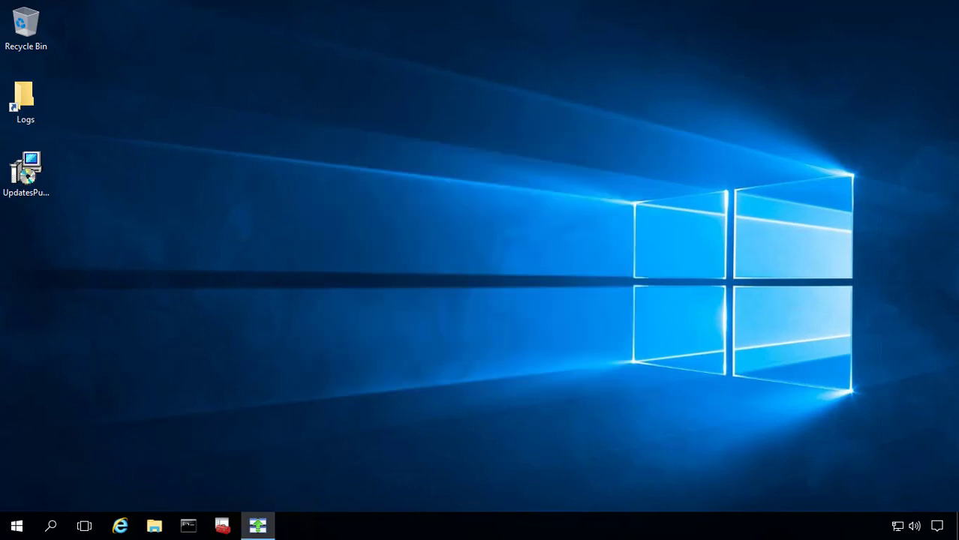
mouse_move(189, 466)
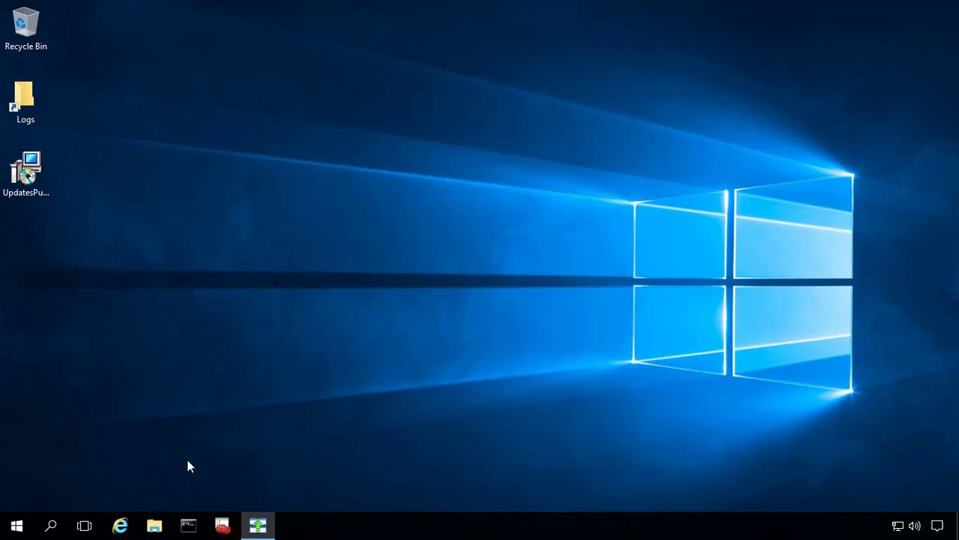
mouse_move(180, 470)
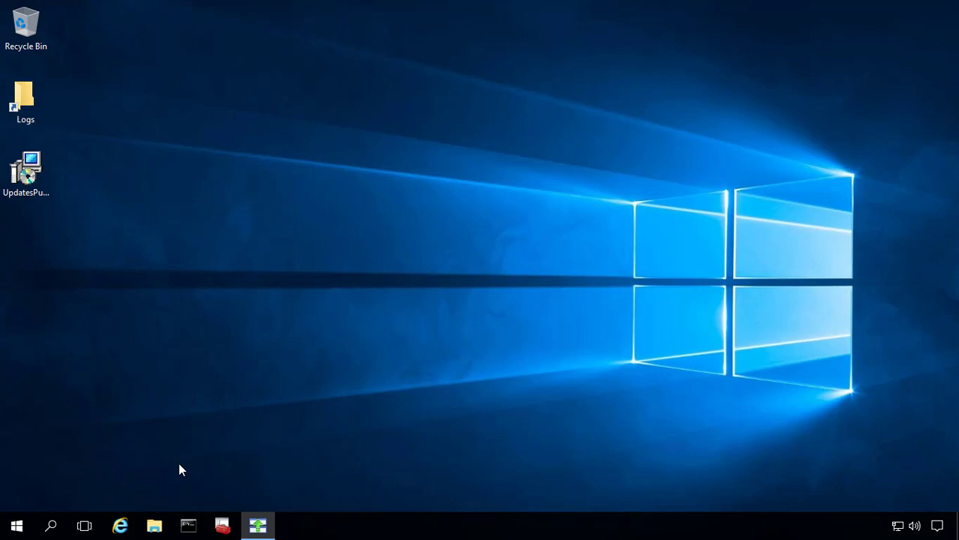
Step: Show the Start menu with Updates Publisher listed under Recently added
left_click(17, 525)
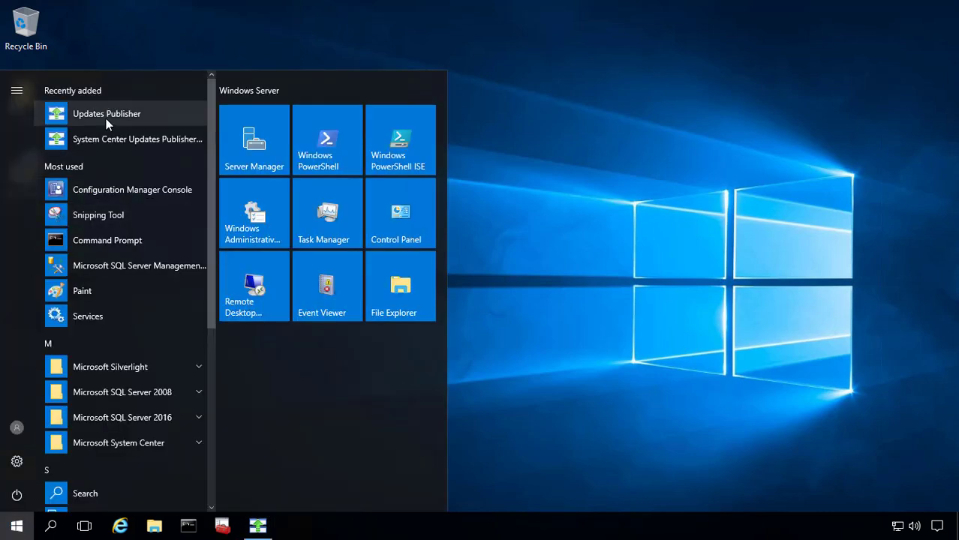
mouse_move(155, 120)
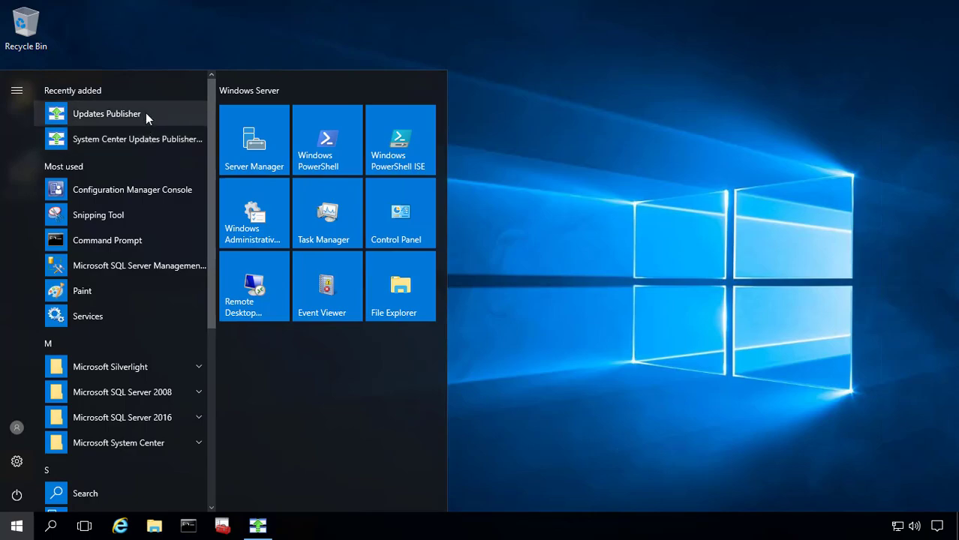
Step: Run the new Updates Publisher with admin rights and accept its license terms
left_click(107, 114)
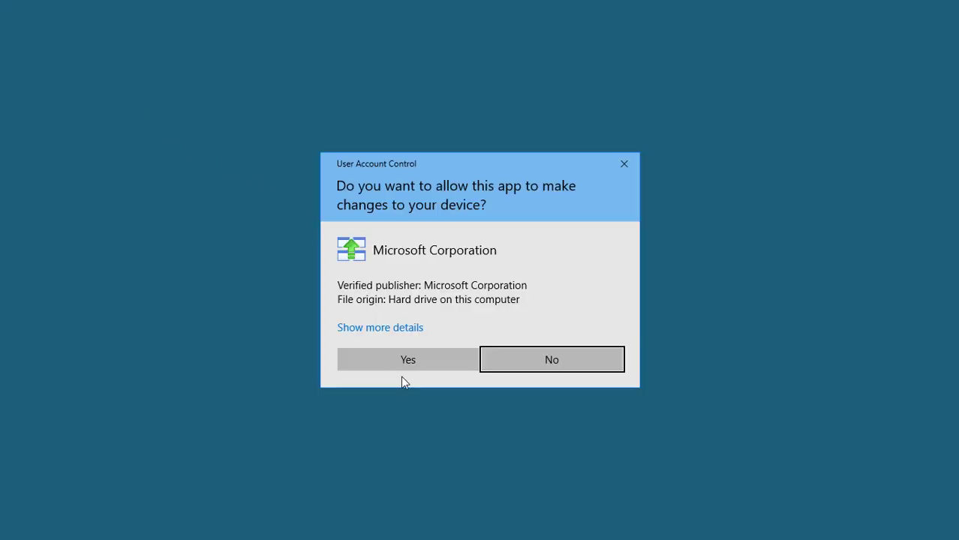
left_click(409, 360)
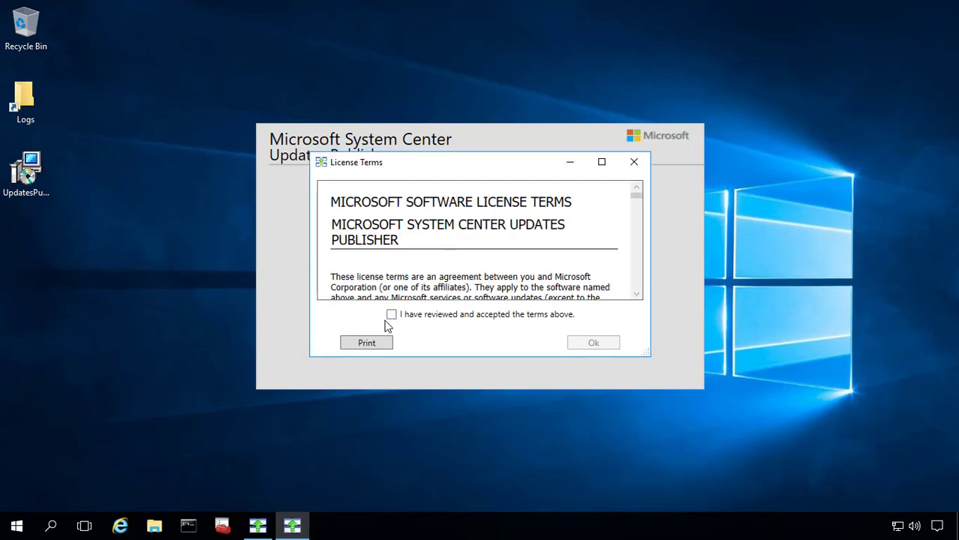
left_click(390, 316)
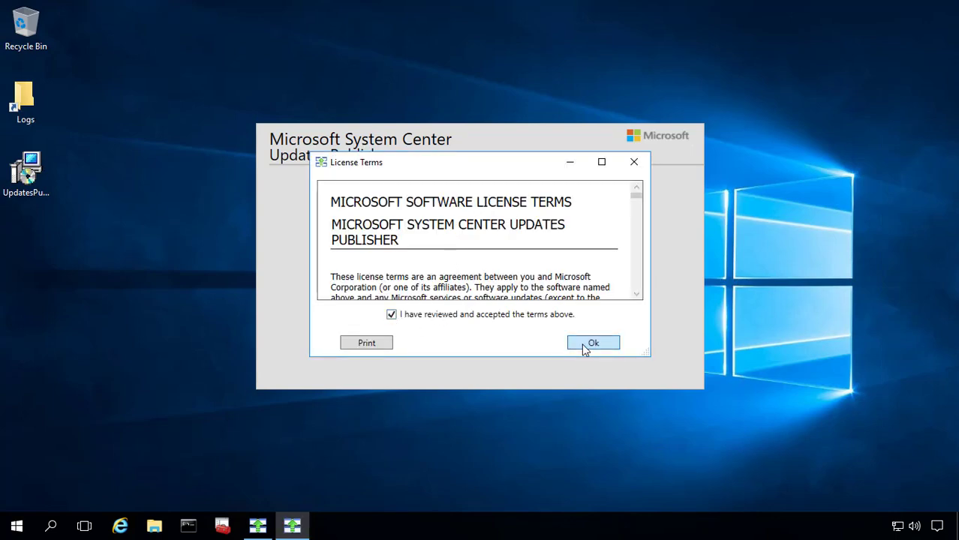
left_click(593, 342)
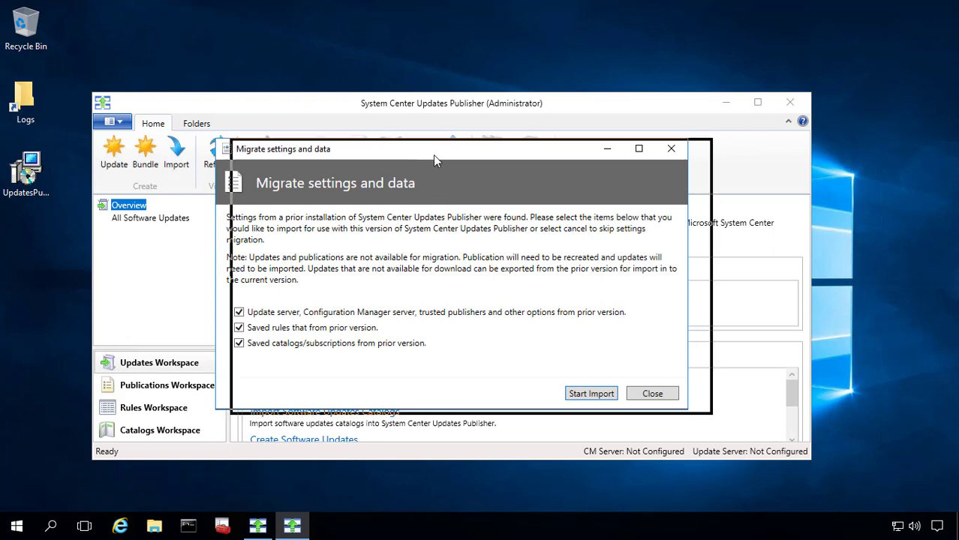
Step: Start the import of the prior version's settings, rules and catalog subscriptions
left_click_drag(438, 159, 409, 164)
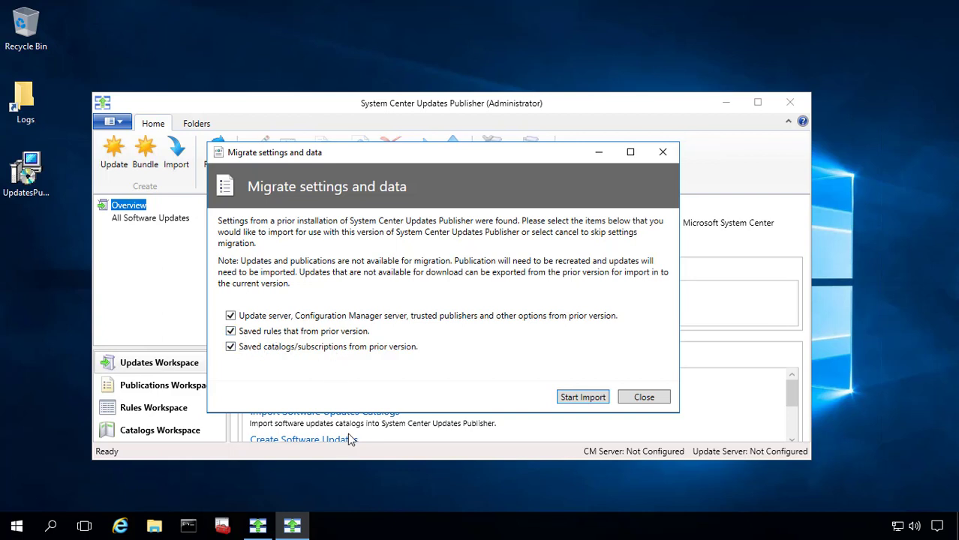
mouse_move(339, 381)
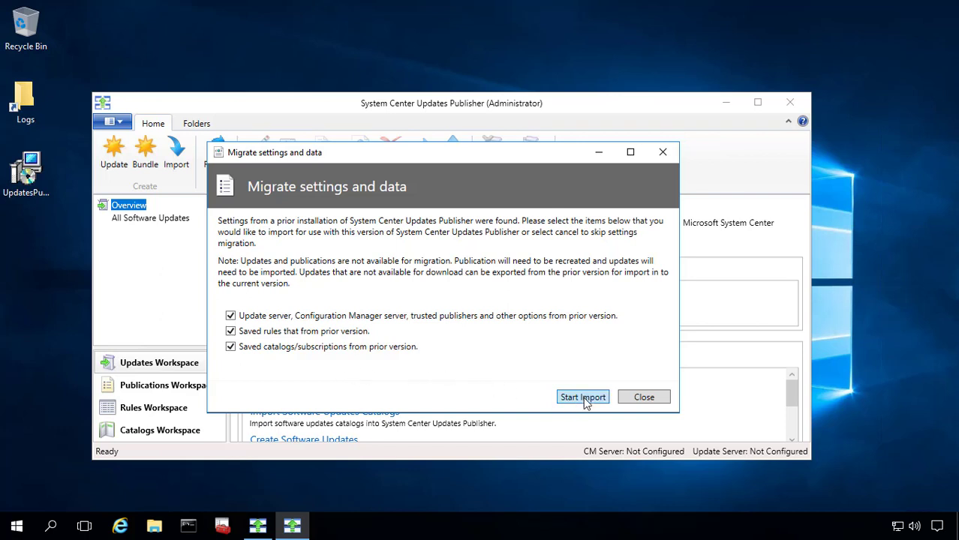
left_click(583, 396)
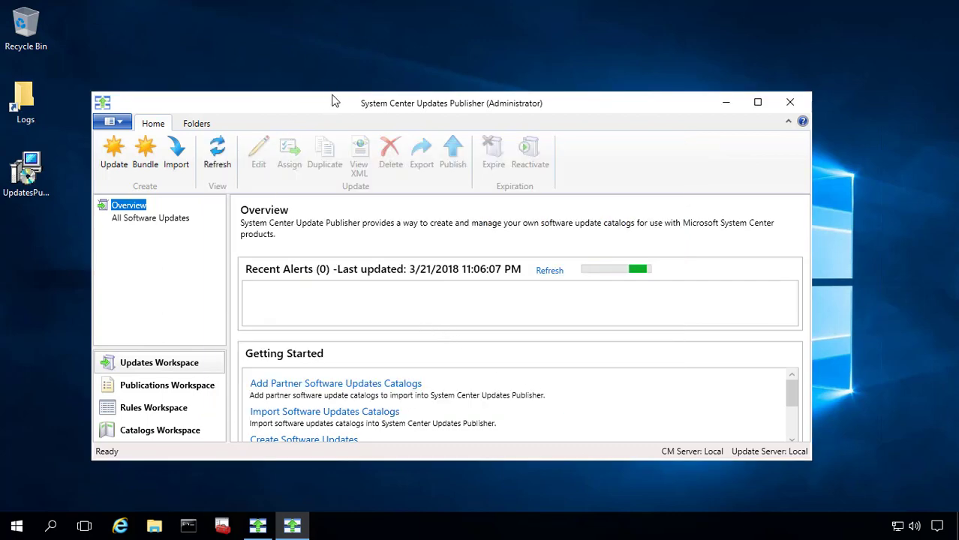
Step: Maximize the main window and bring up the Options dialog from the File menu
left_click(550, 271)
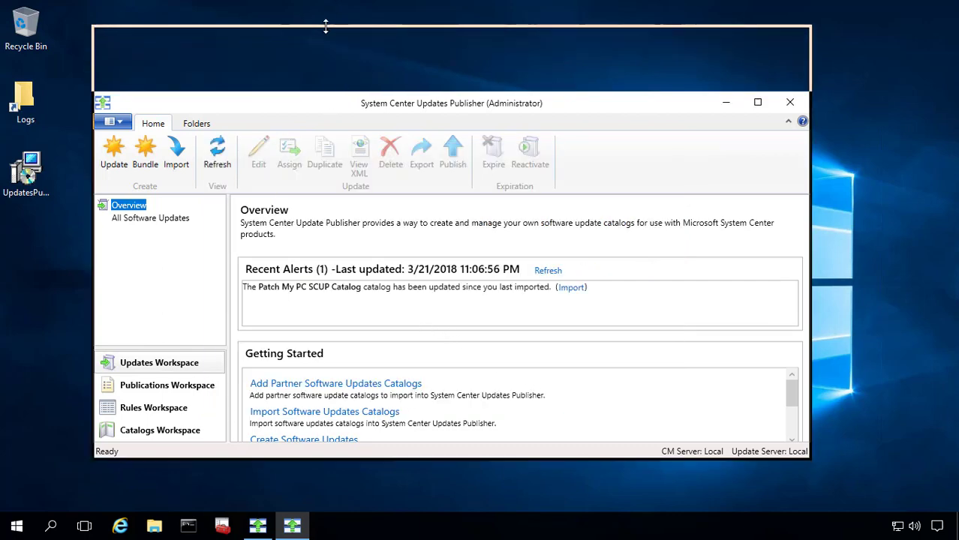
left_click(757, 102)
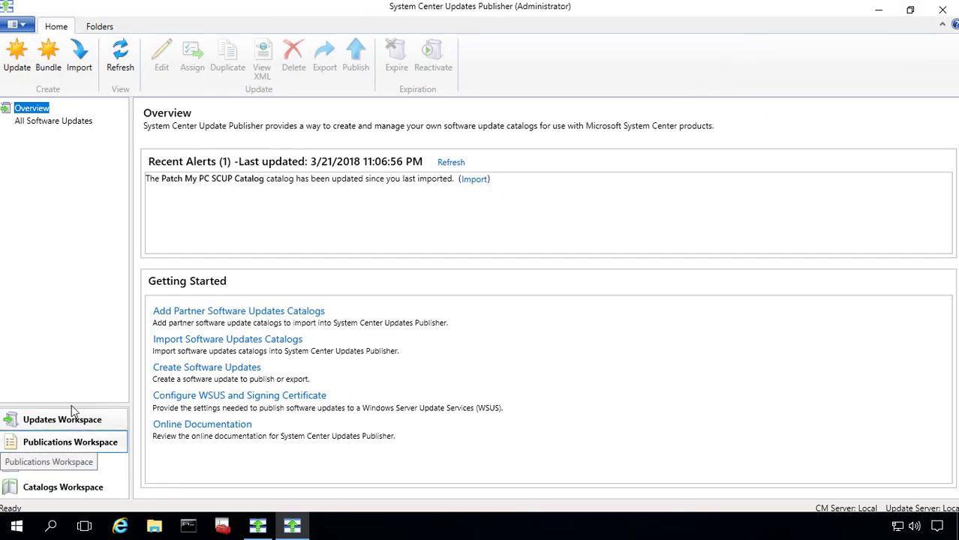
left_click(14, 24)
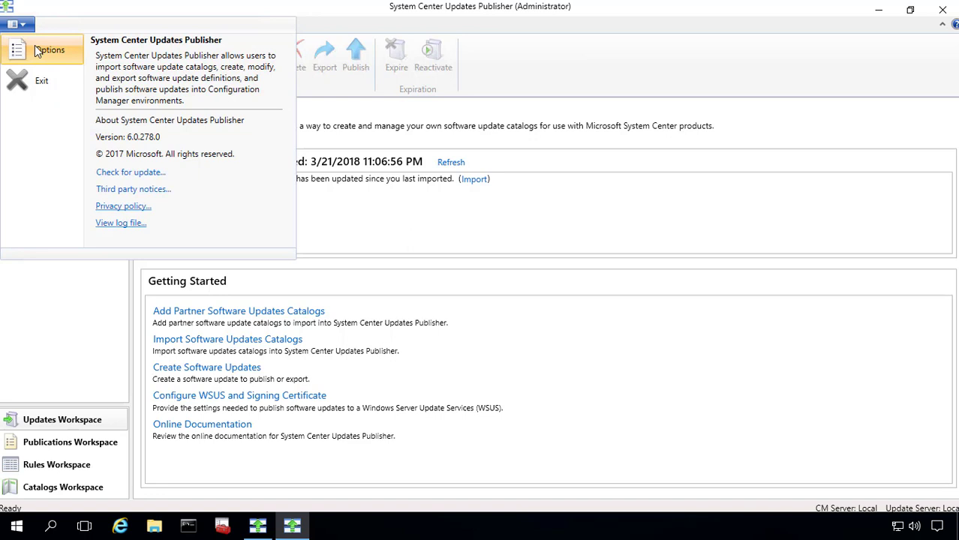
left_click(51, 49)
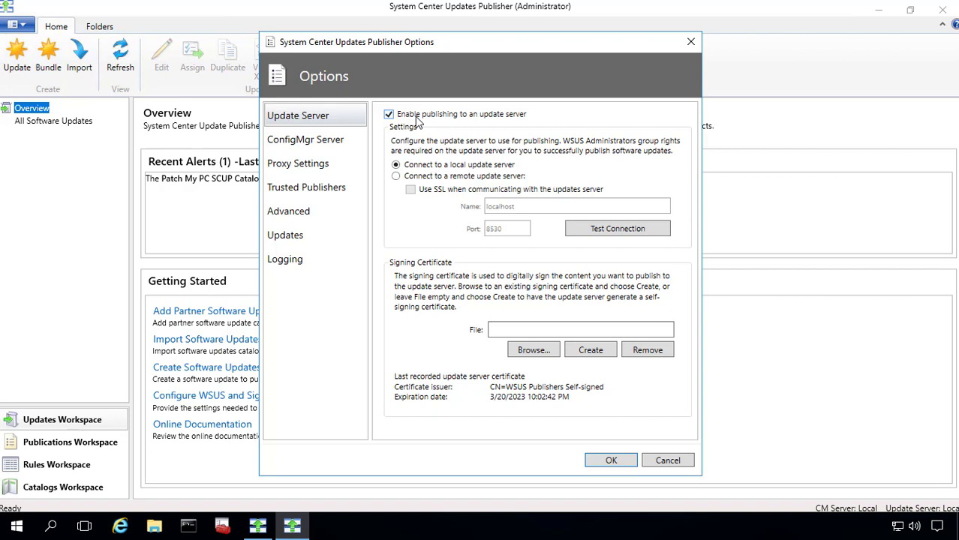
mouse_move(486, 125)
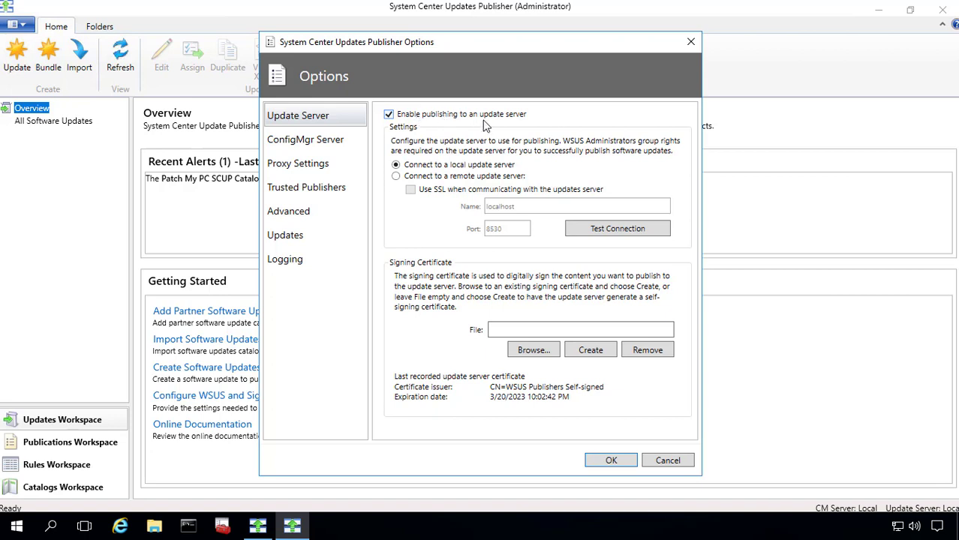
mouse_move(498, 264)
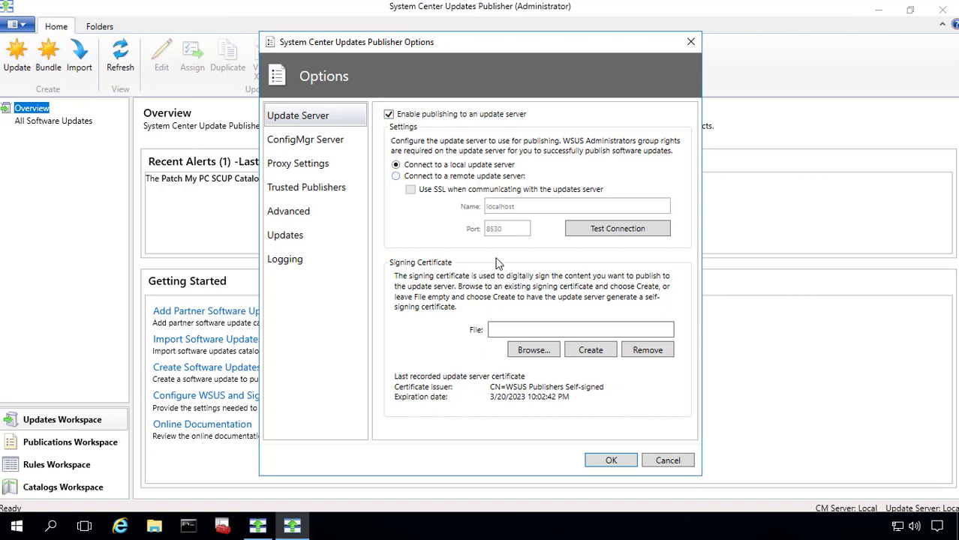
mouse_move(511, 393)
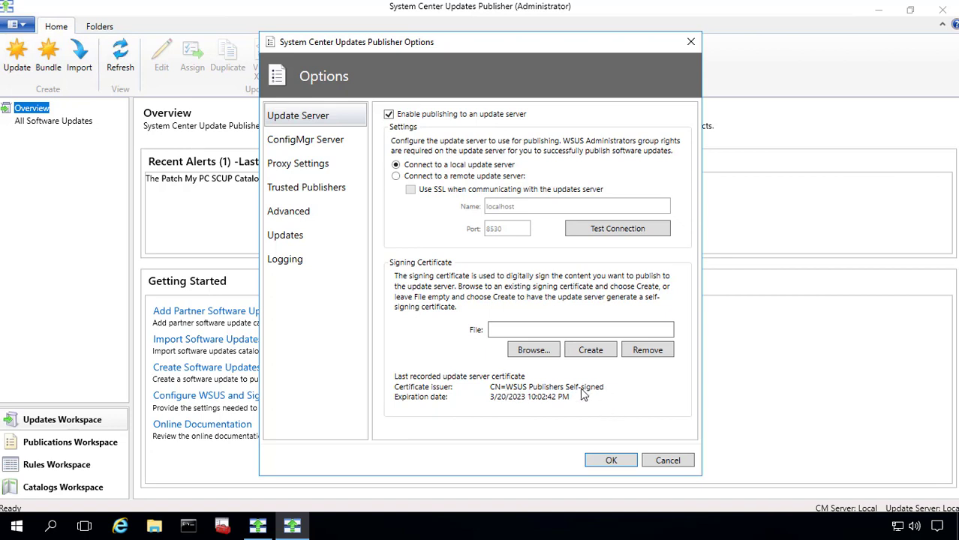
mouse_move(570, 399)
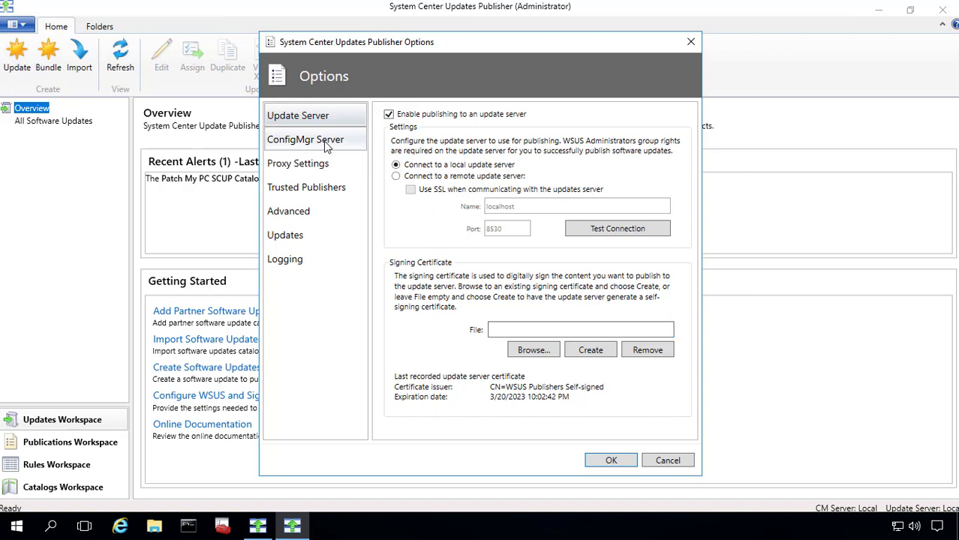
Step: Check the ConfigMgr Server settings, then view the Trusted Publishers list with the Patch My PC certificate
left_click(305, 138)
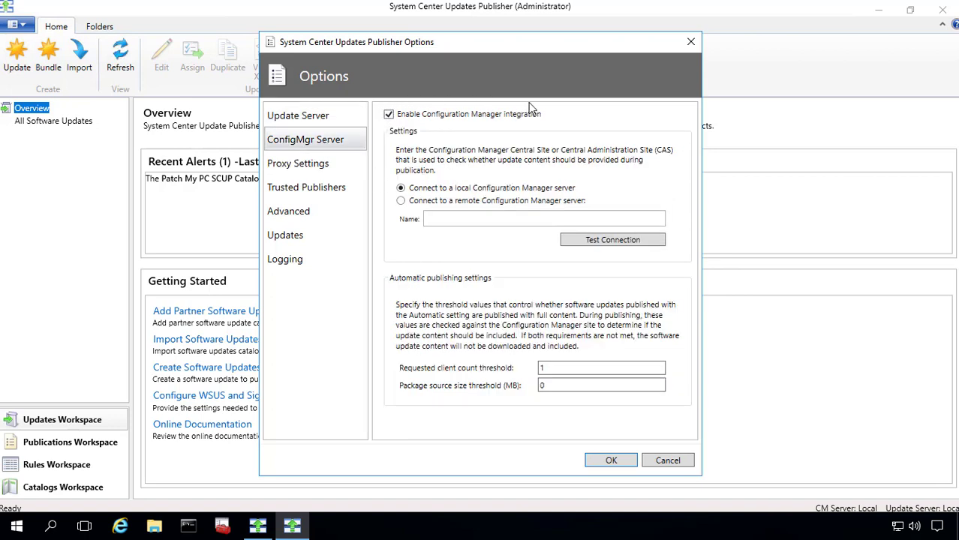
mouse_move(553, 102)
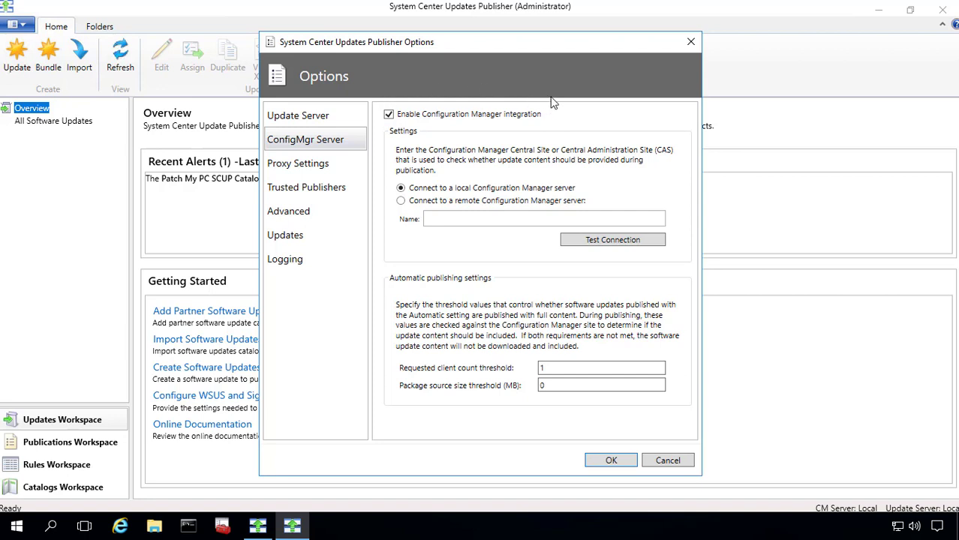
mouse_move(568, 131)
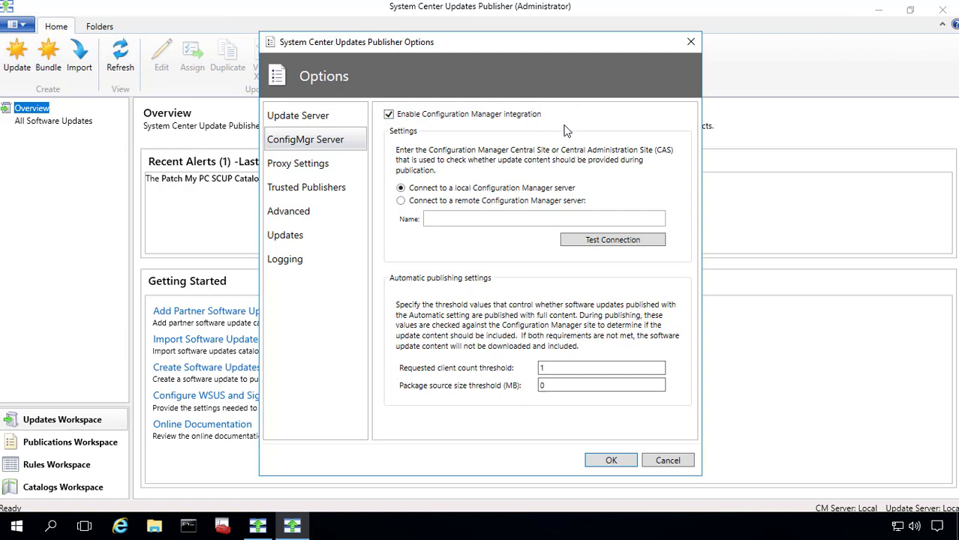
mouse_move(557, 195)
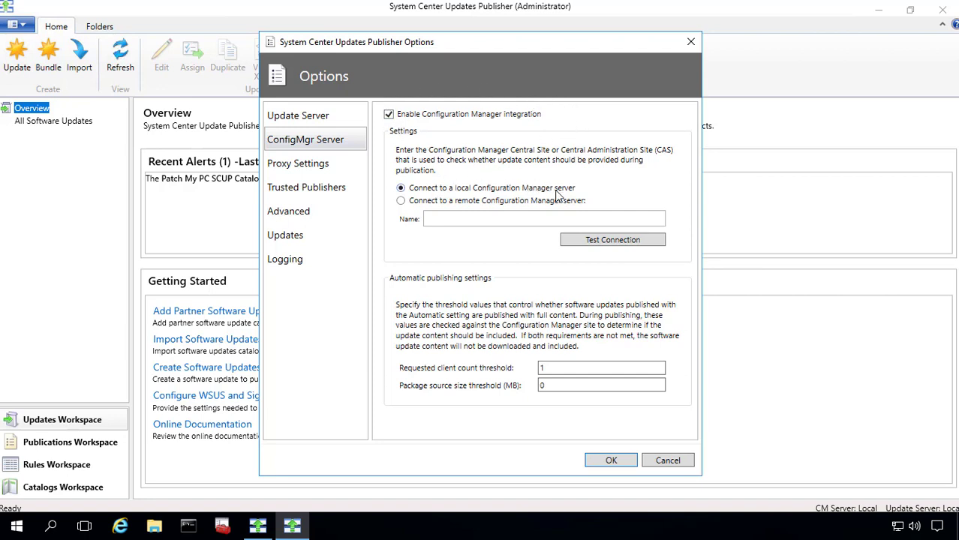
mouse_move(558, 365)
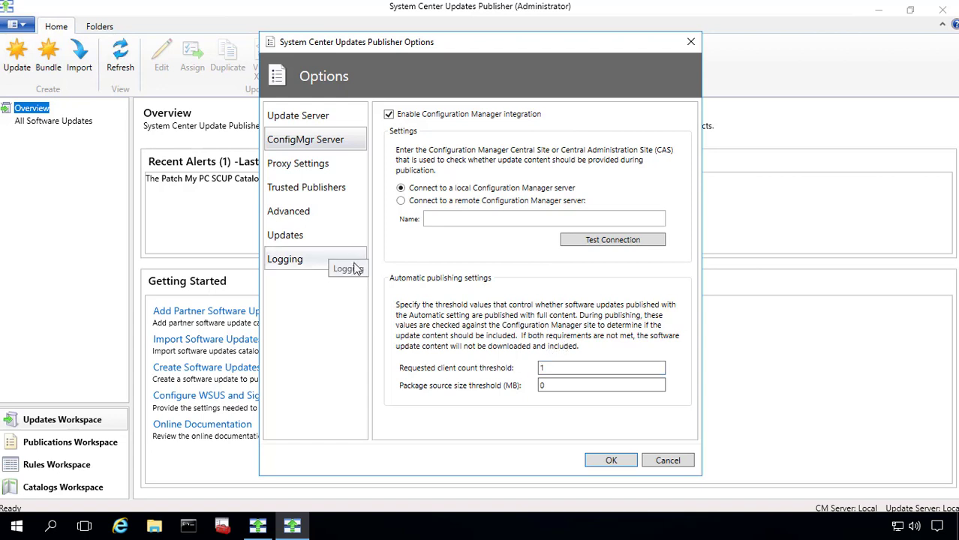
left_click(306, 186)
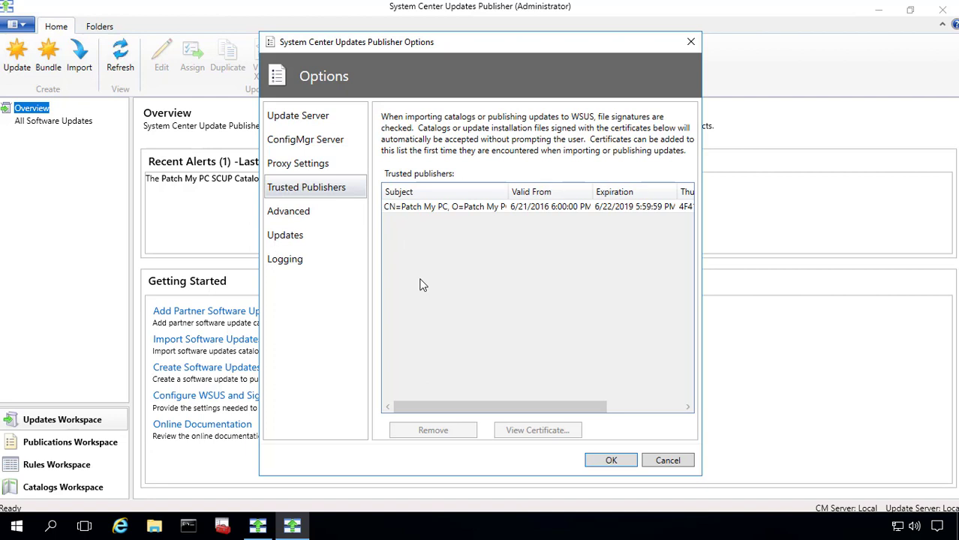
mouse_move(478, 286)
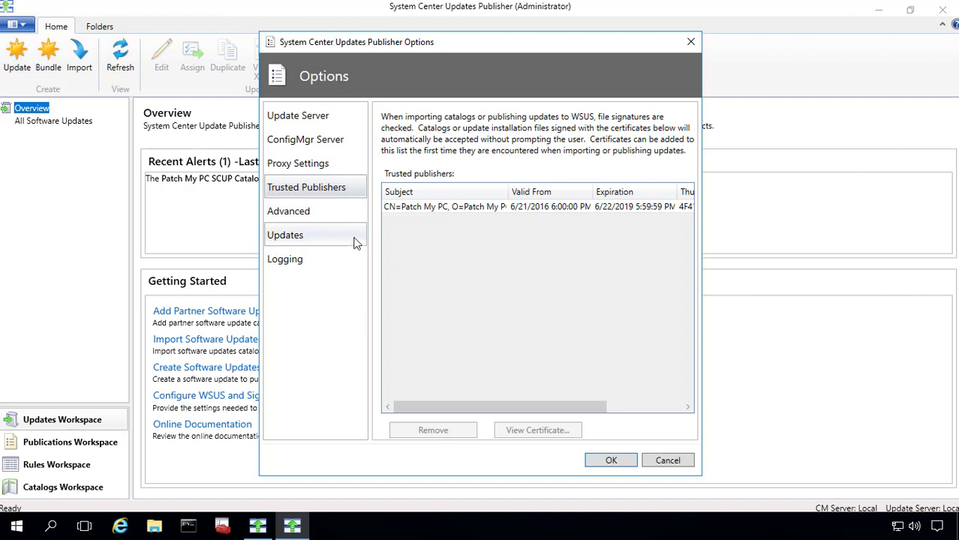
left_click(288, 210)
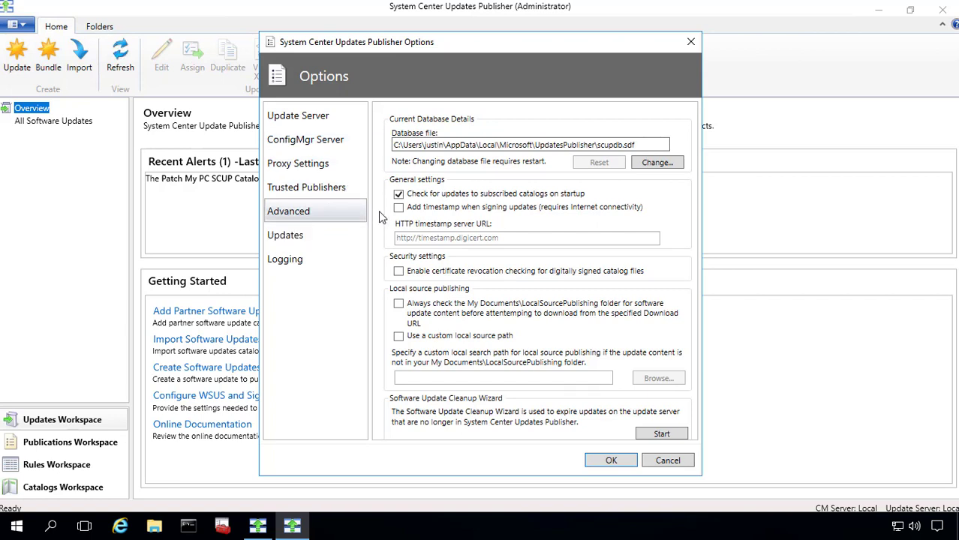
left_click(400, 207)
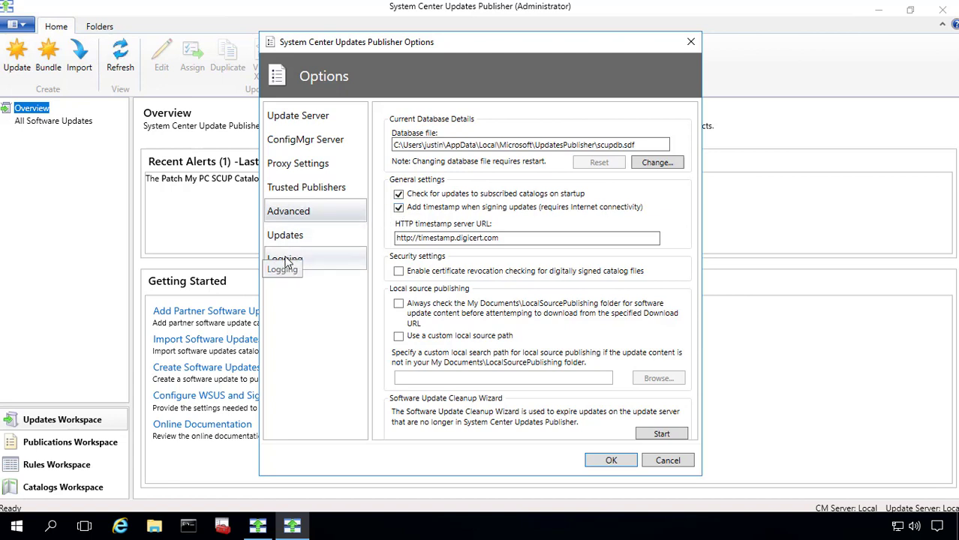
mouse_move(587, 469)
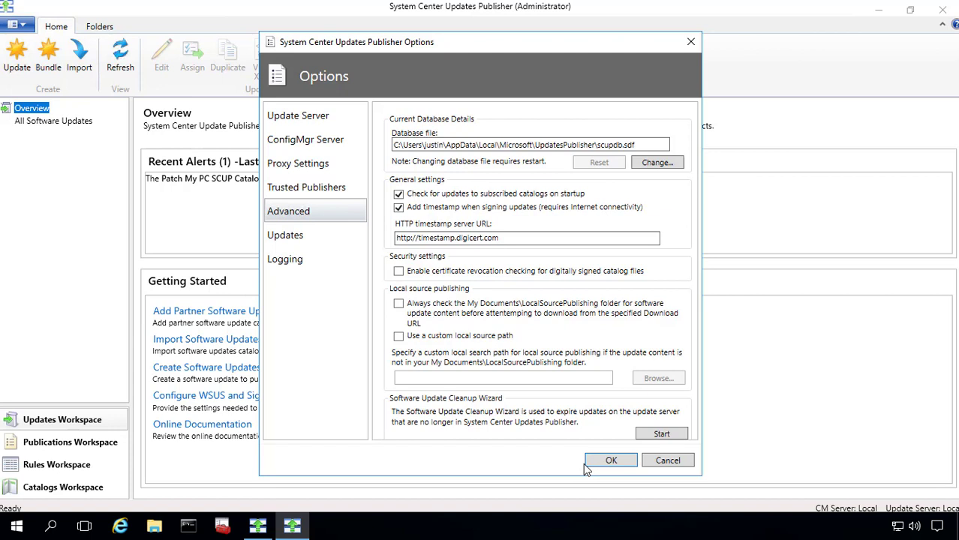
left_click(285, 259)
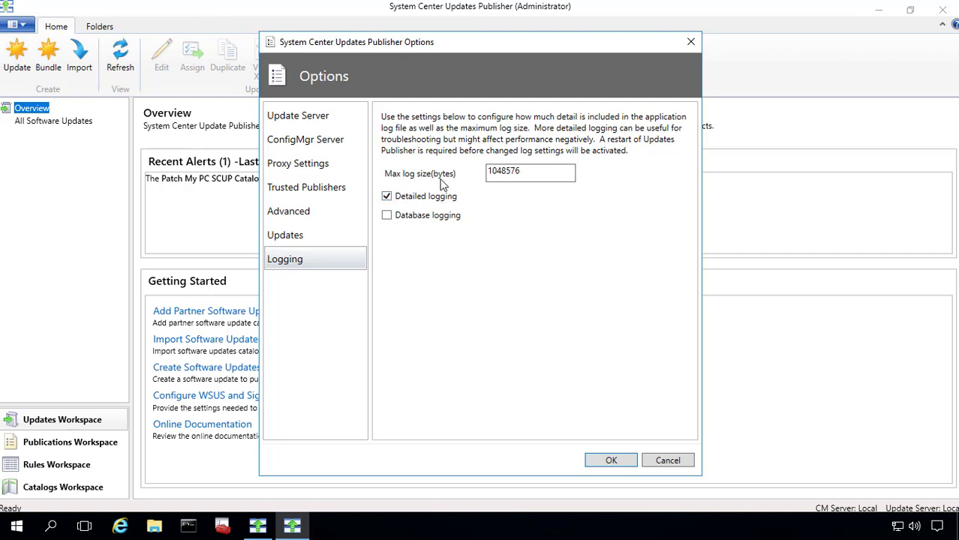
mouse_move(387, 217)
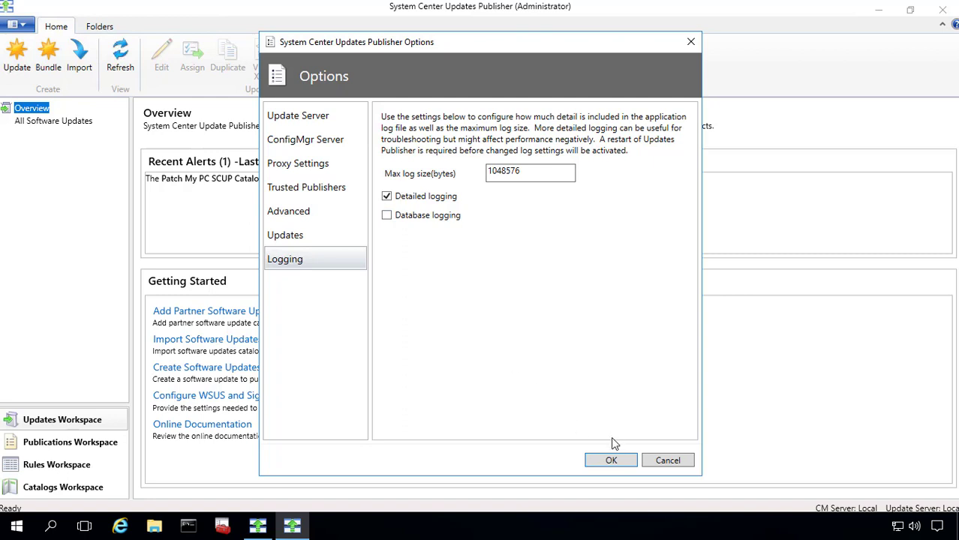
Step: Keep Detailed logging checked and confirm Options with OK
left_click(611, 460)
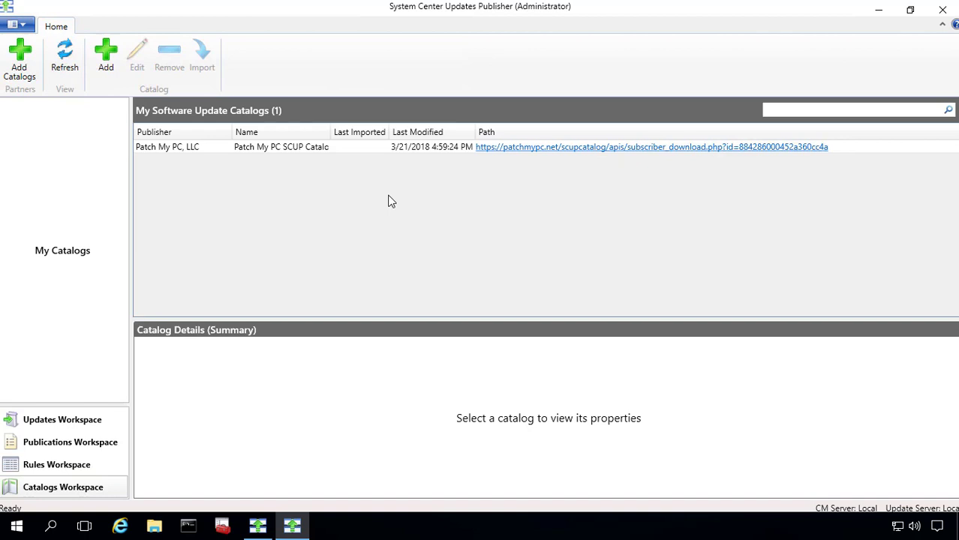
mouse_move(396, 156)
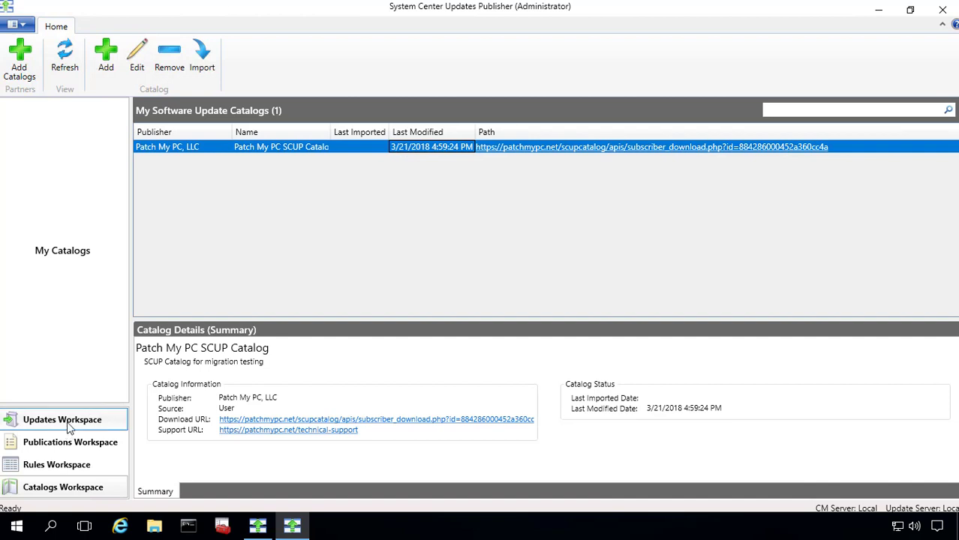
Step: Switch to the Updates Workspace and start importing the subscribed catalog
left_click(62, 421)
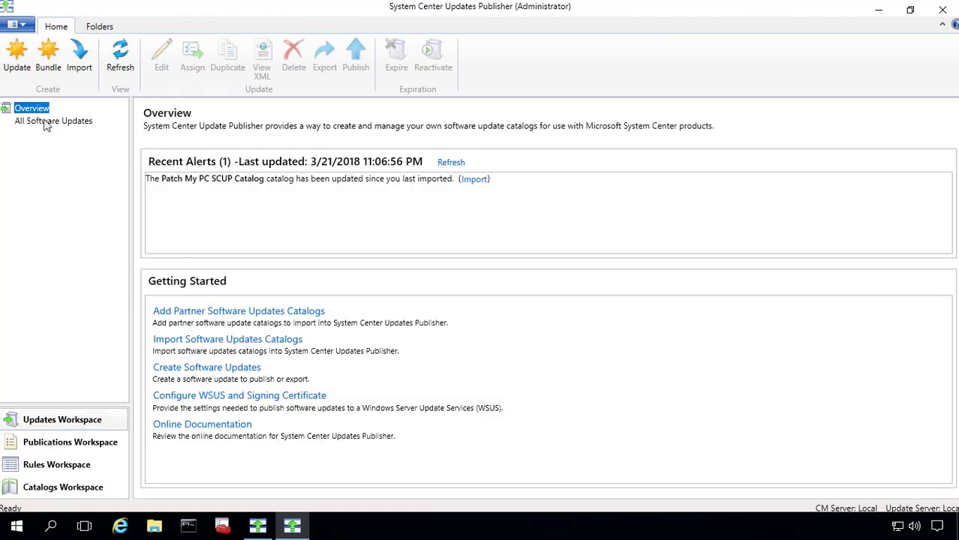
mouse_move(258, 525)
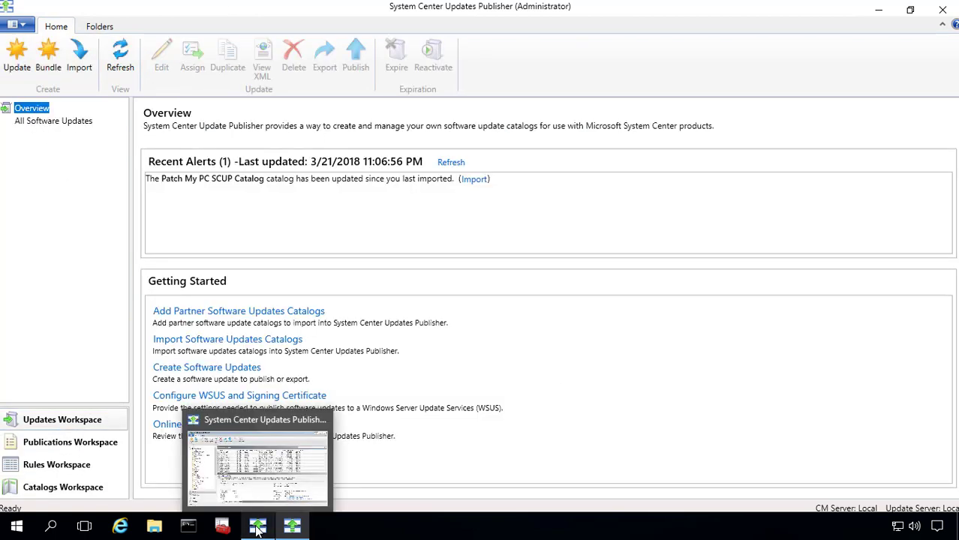
left_click(258, 458)
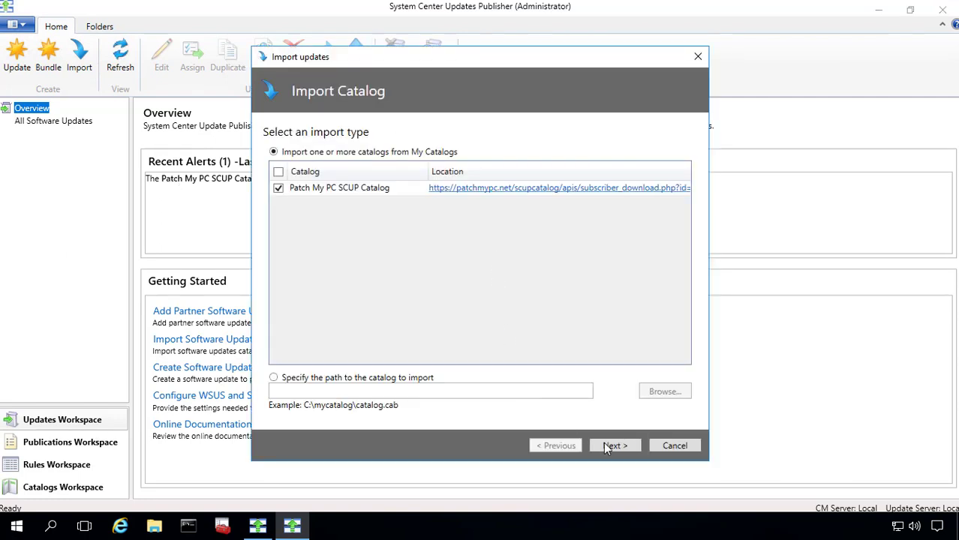
Step: Proceed with Patch My PC SCUP Catalog checked to the publisher certificates list
left_click(616, 445)
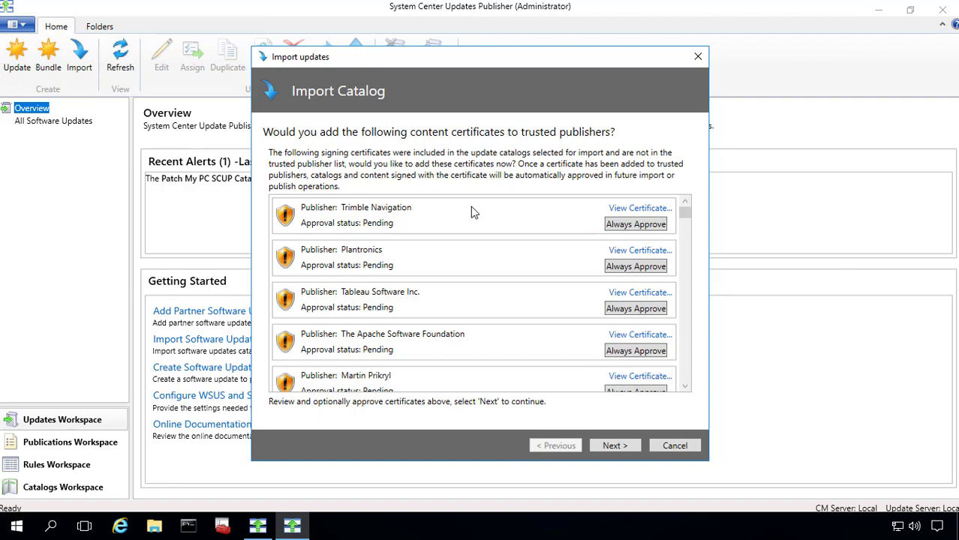
mouse_move(588, 189)
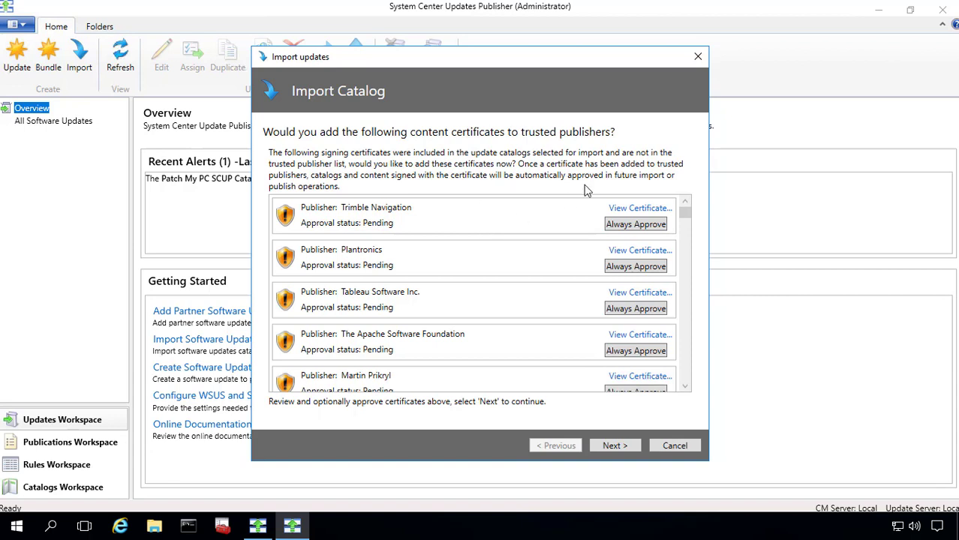
Step: Always Approve the Trimble Navigation, Plantronics and Tableau Software certificates and review the rest
left_click(635, 224)
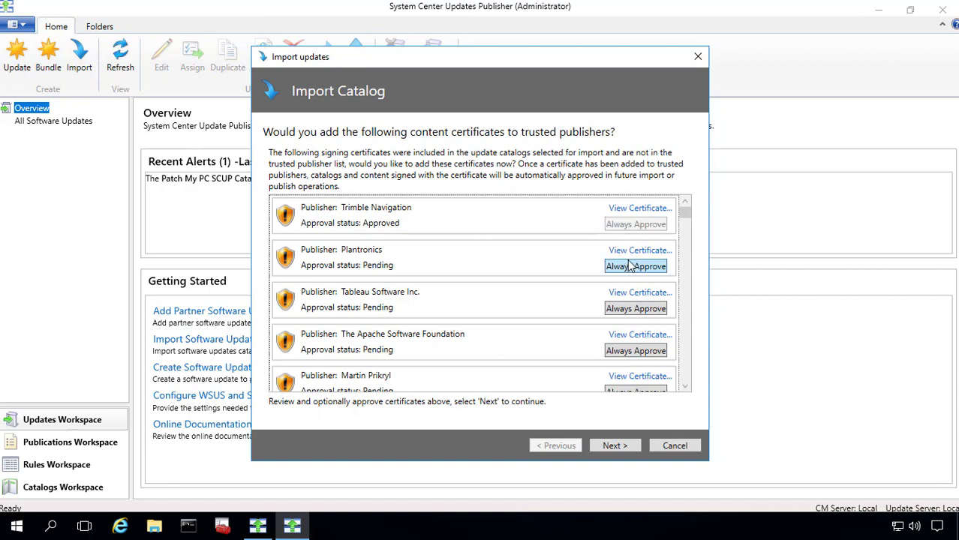
left_click(635, 265)
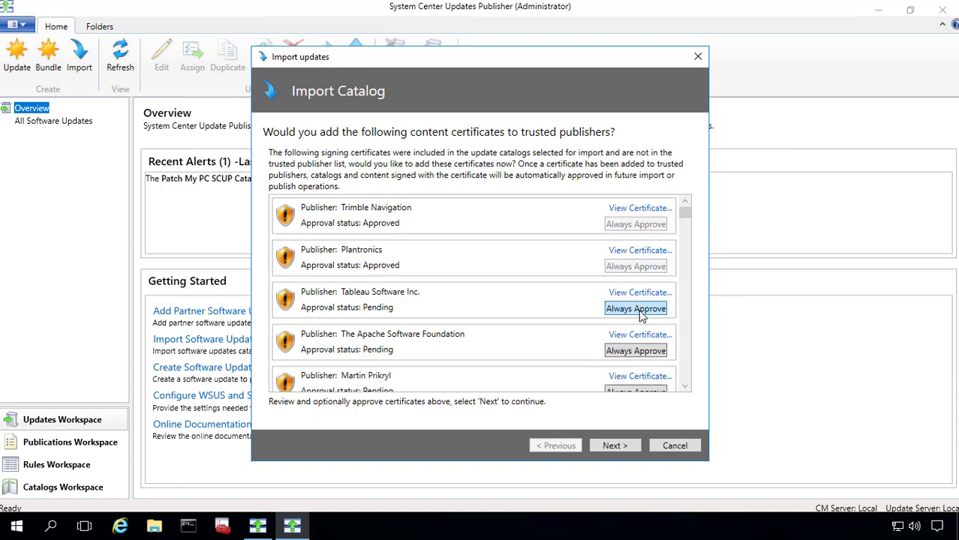
left_click(635, 309)
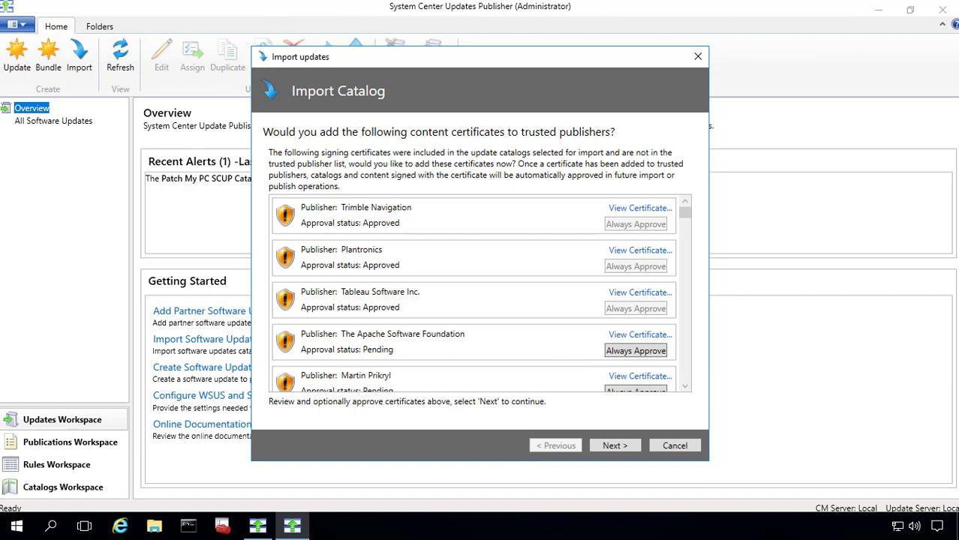
scroll("down", 3)
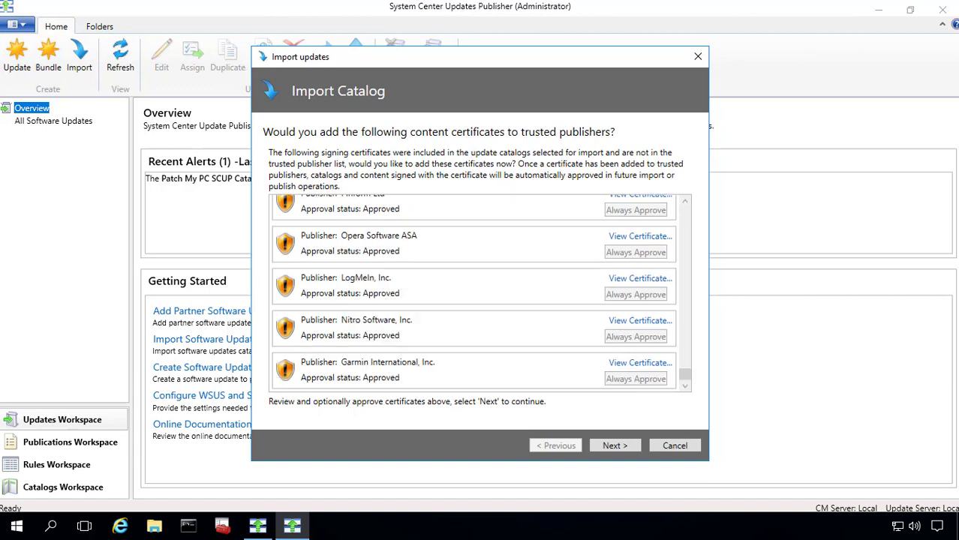
mouse_move(485, 387)
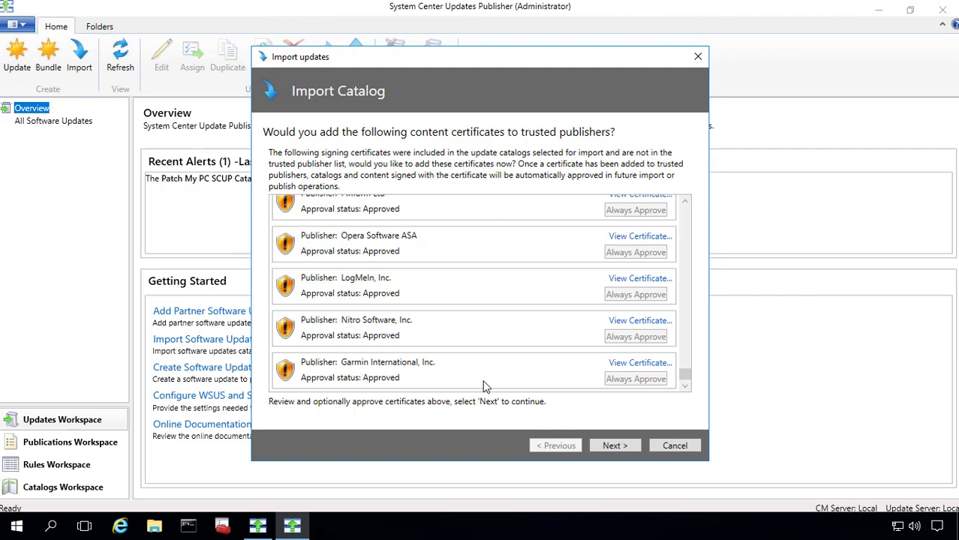
scroll("down", 3)
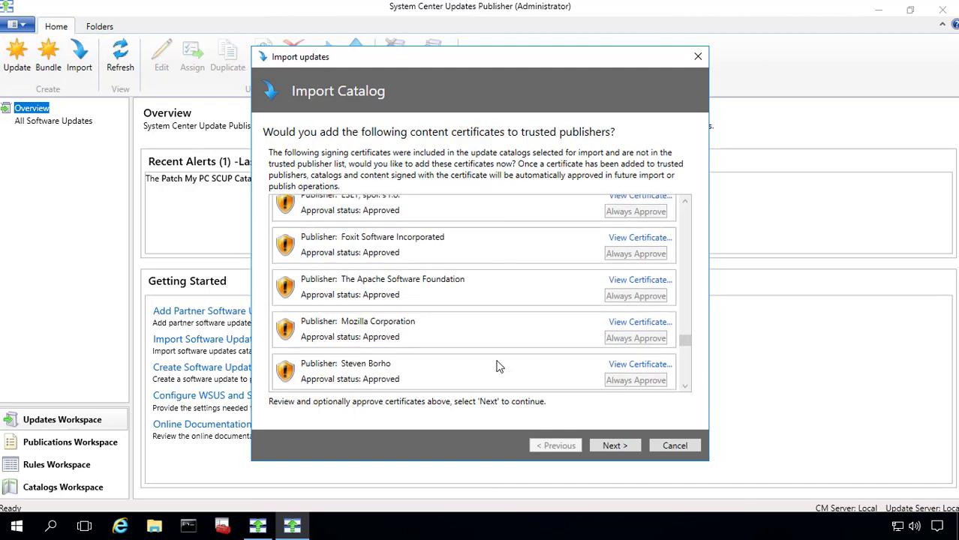
scroll("down", 3)
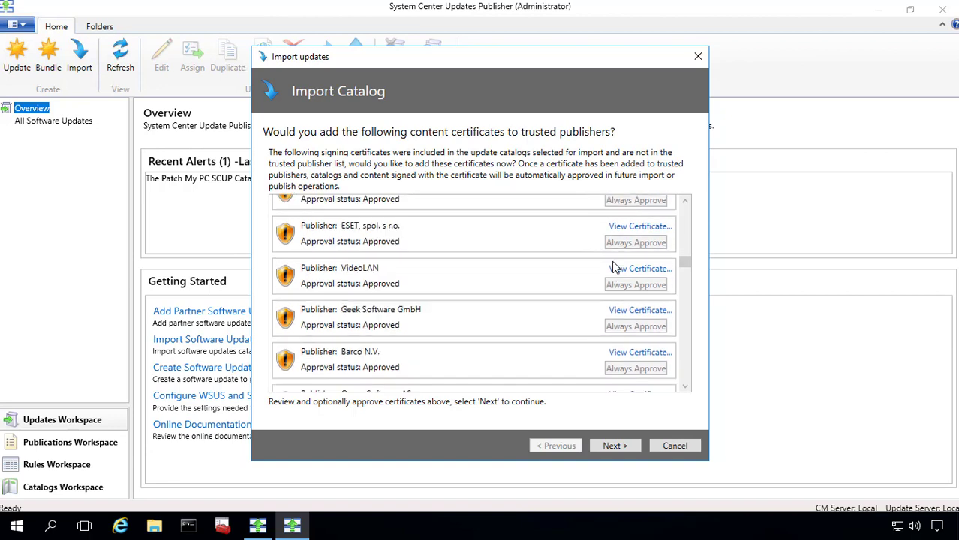
scroll("down", 3)
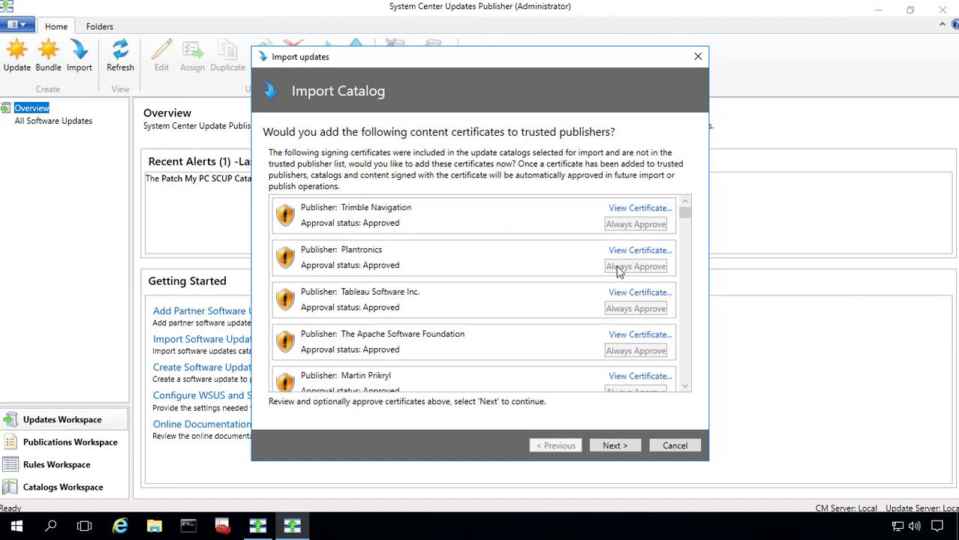
Step: Continue the import so all 72 certificates are trusted and 510 updates imported
left_click(616, 445)
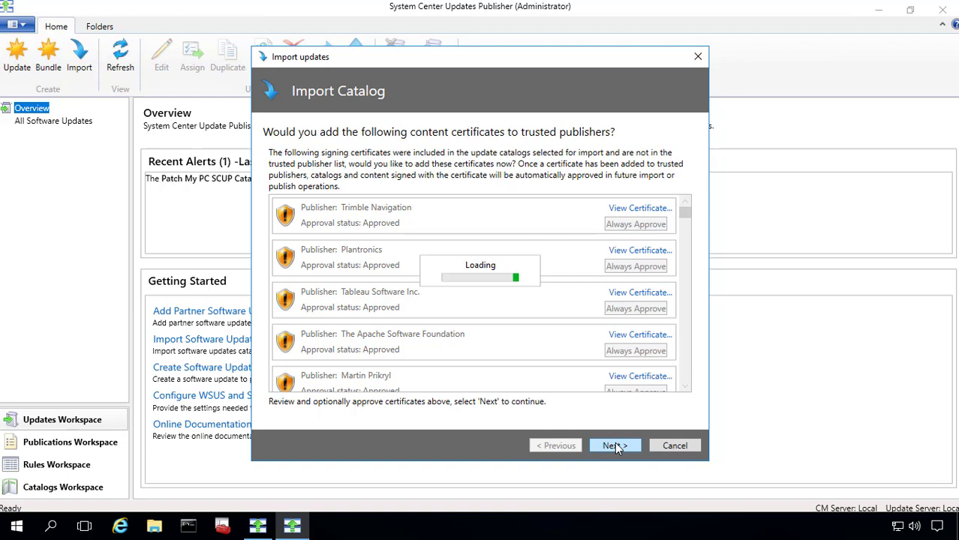
left_click(615, 444)
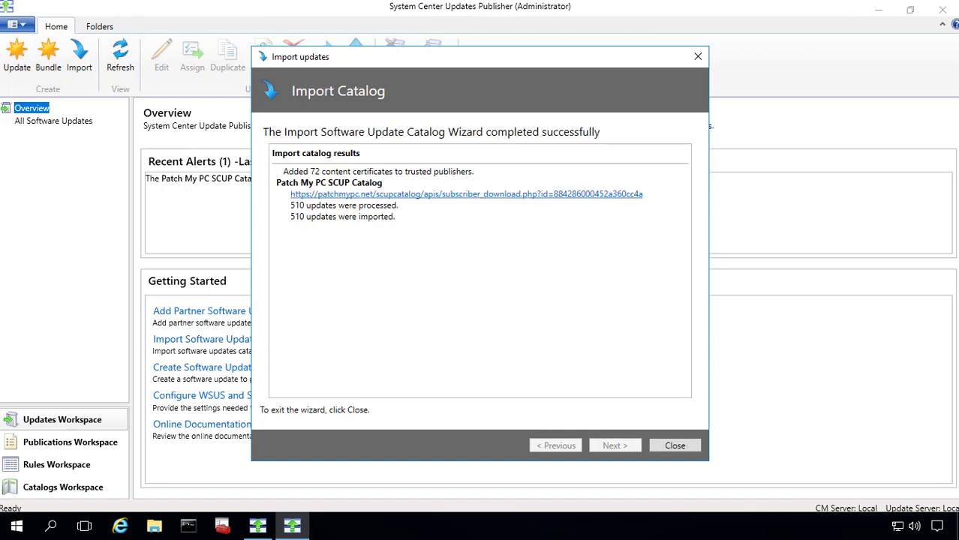
mouse_move(313, 177)
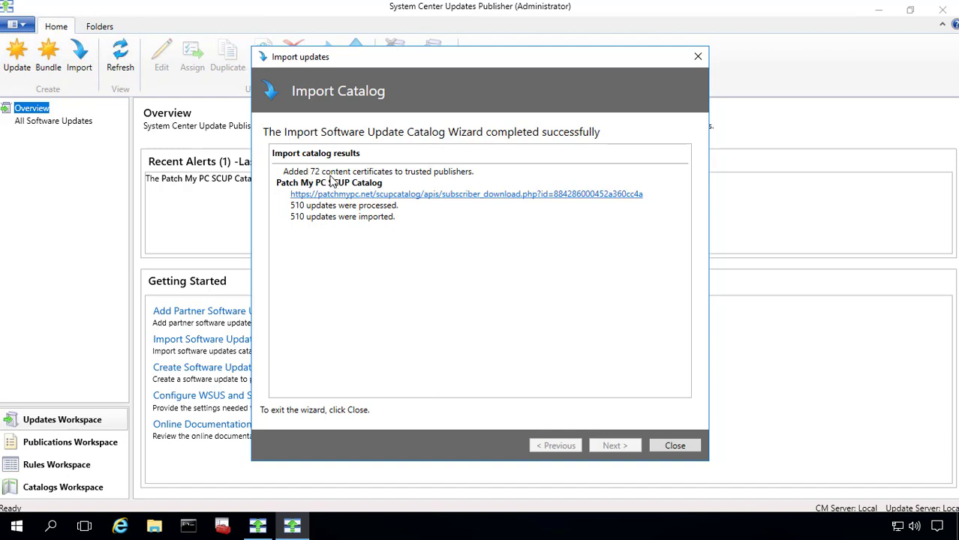
Step: Close the import wizard and sort All Software Updates by Date Modified, newest first
left_click(674, 446)
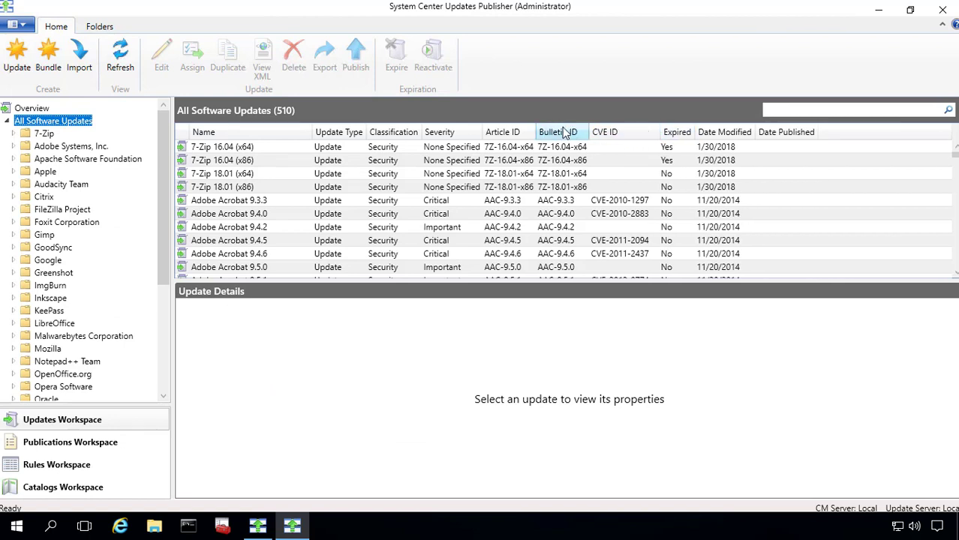
mouse_move(737, 157)
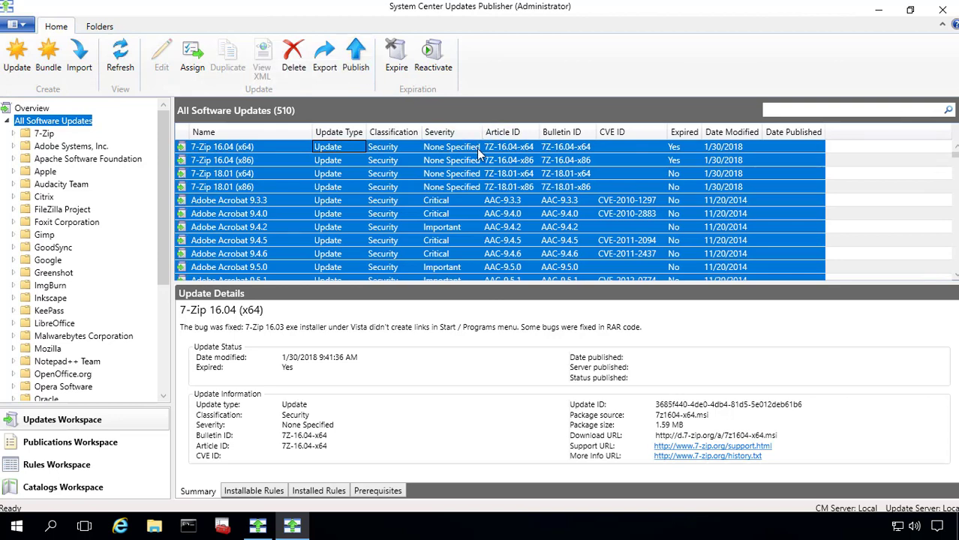
left_click(731, 132)
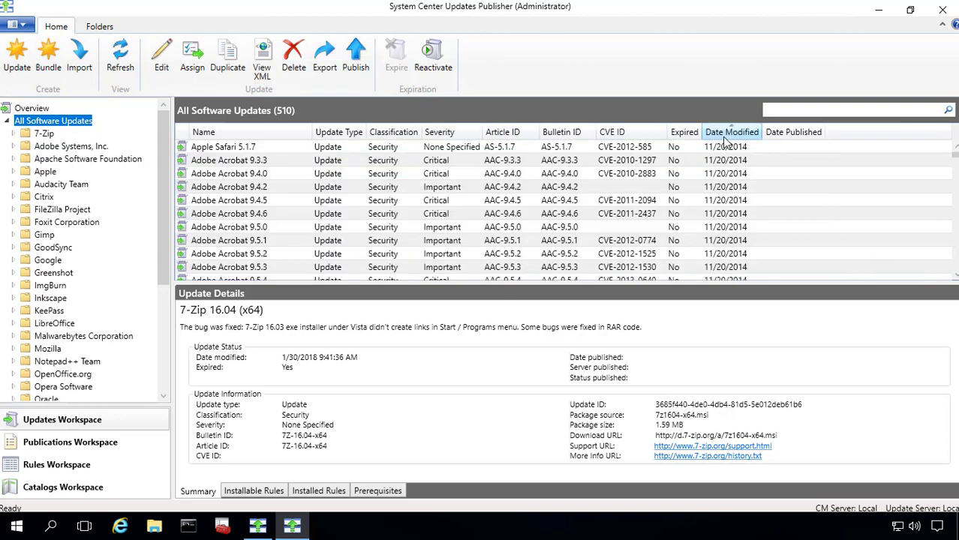
left_click(733, 132)
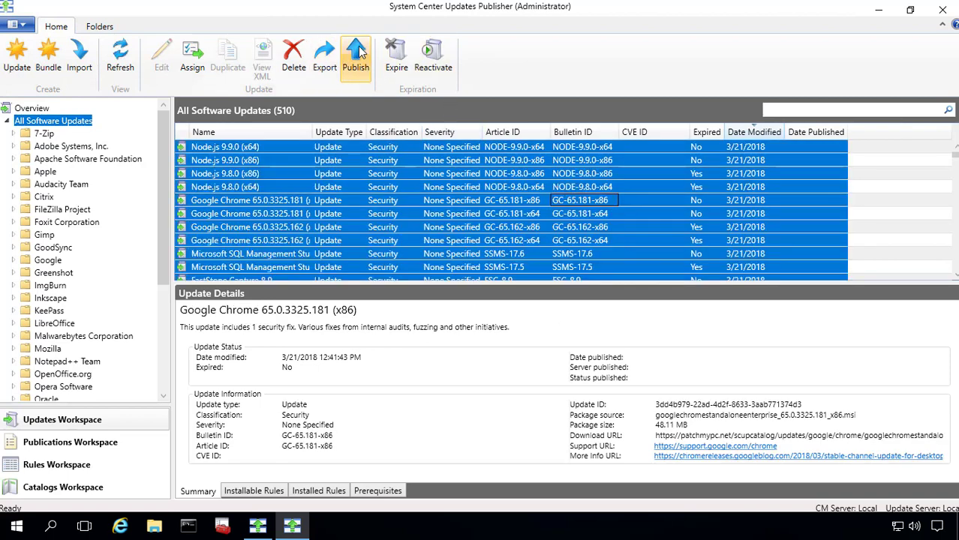
Step: Publish the 510 selected updates as Metadata Only and close the completed wizard
left_click(355, 57)
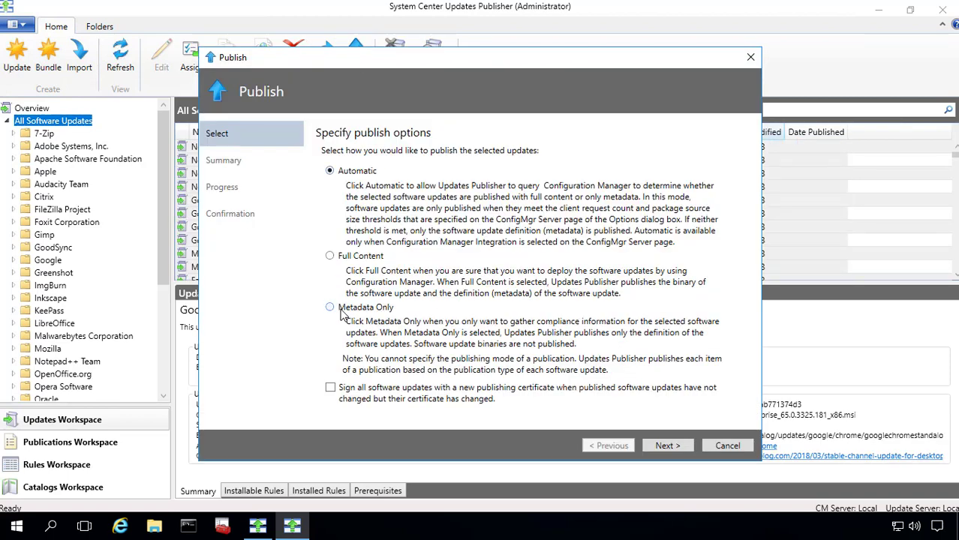
left_click(330, 306)
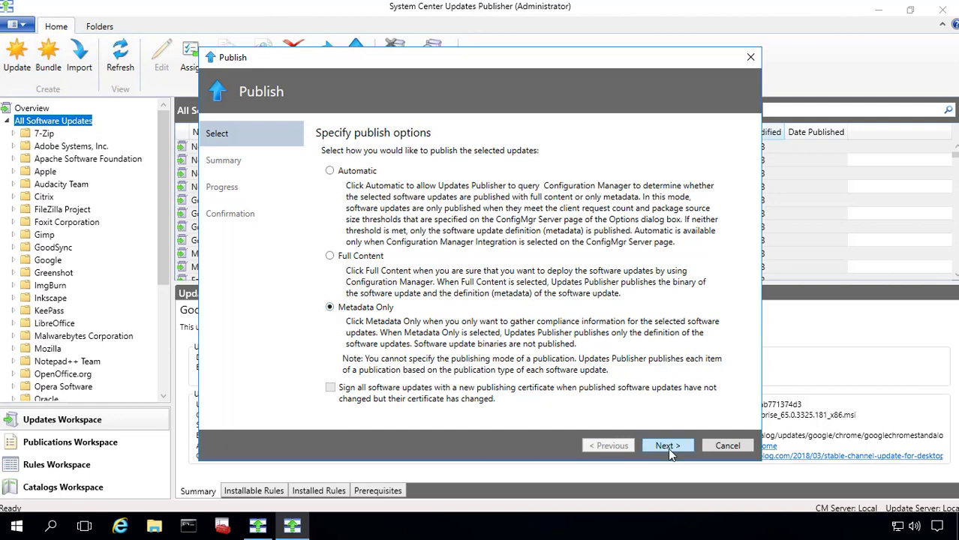
mouse_move(667, 449)
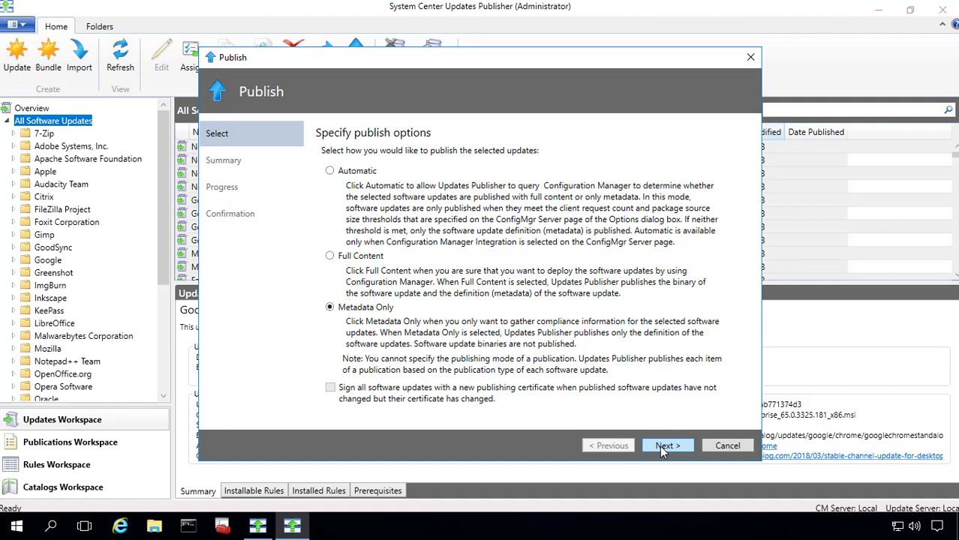
left_click(668, 445)
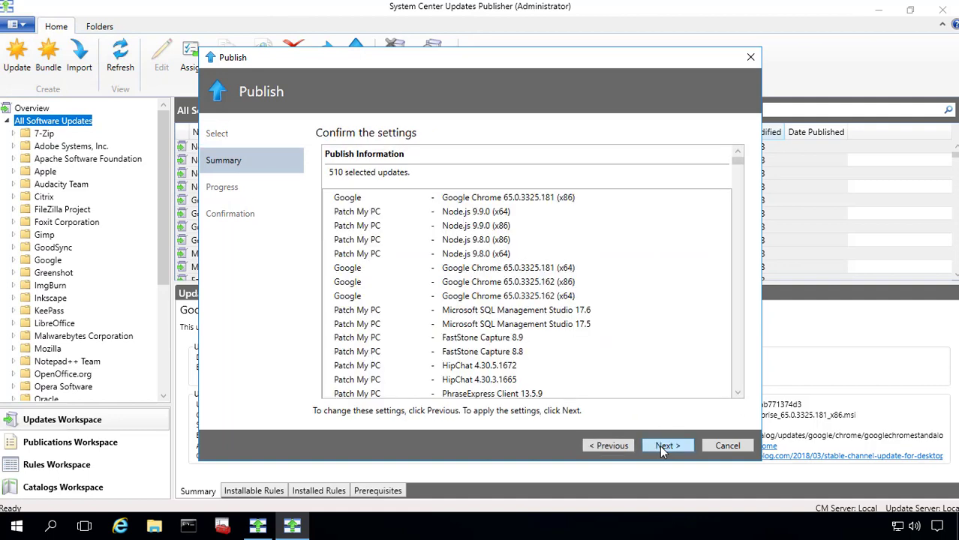
left_click(668, 445)
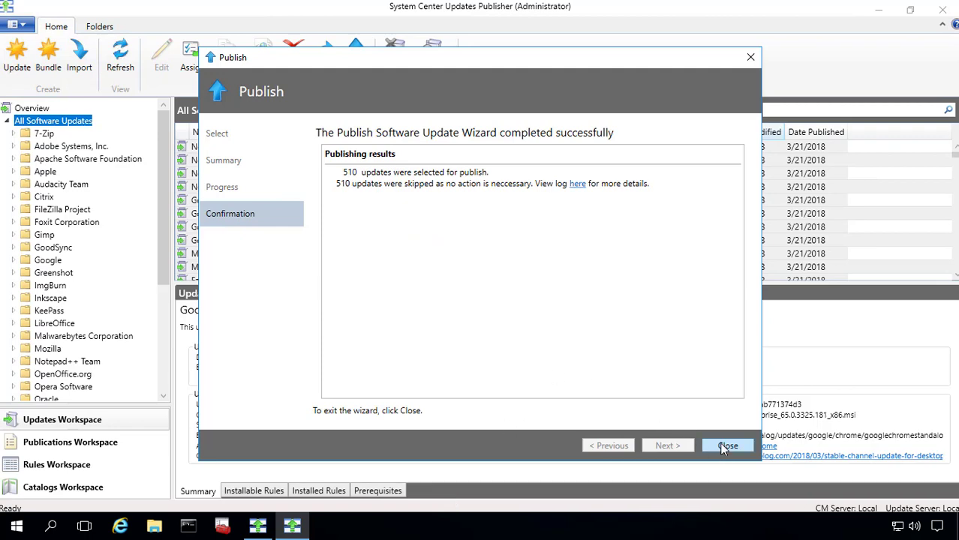
left_click(727, 446)
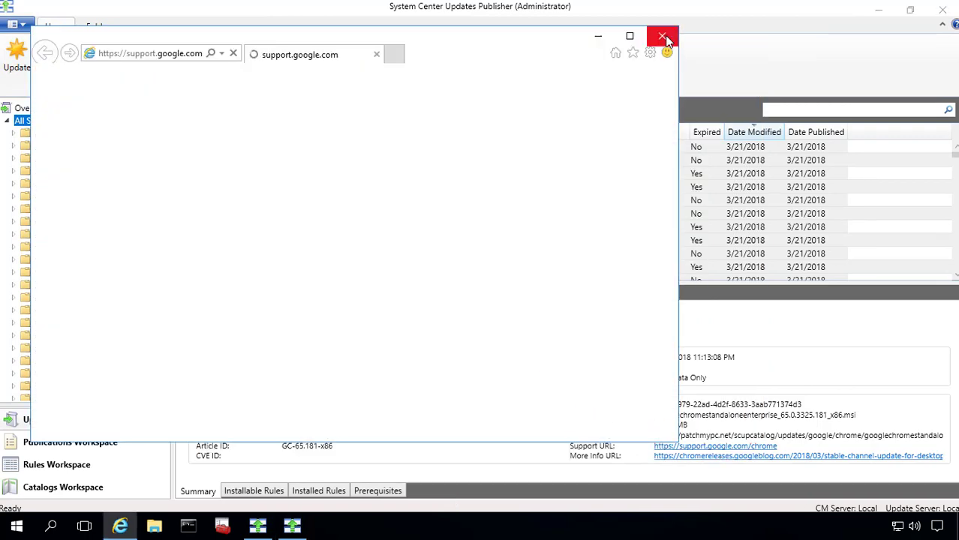
Step: Close the browser popup and start a catalog import from the ribbon
left_click(664, 36)
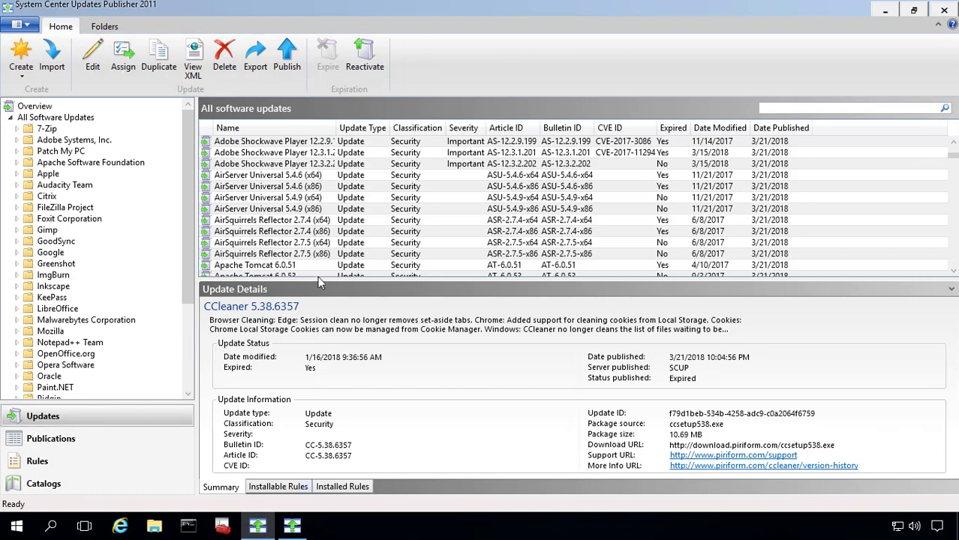
left_click_drag(347, 128, 368, 127)
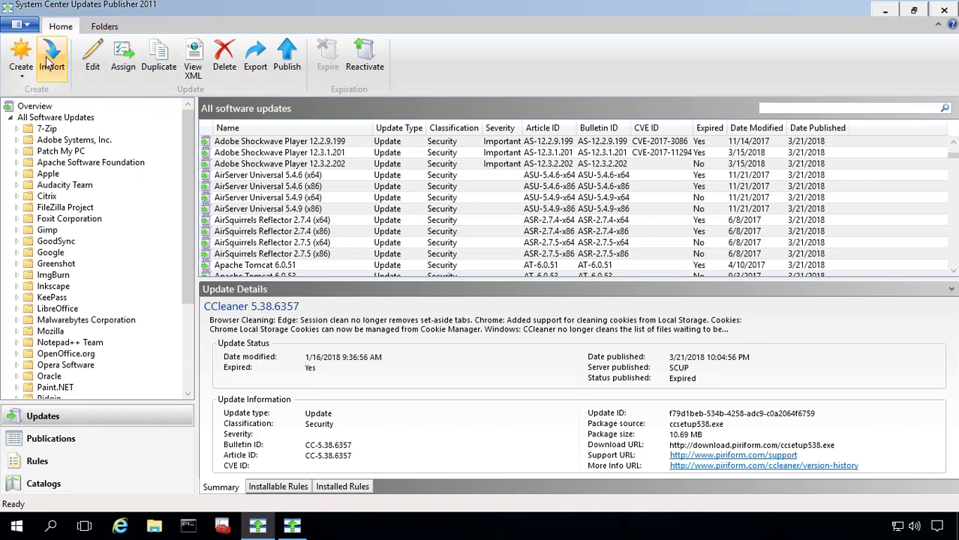
left_click(51, 57)
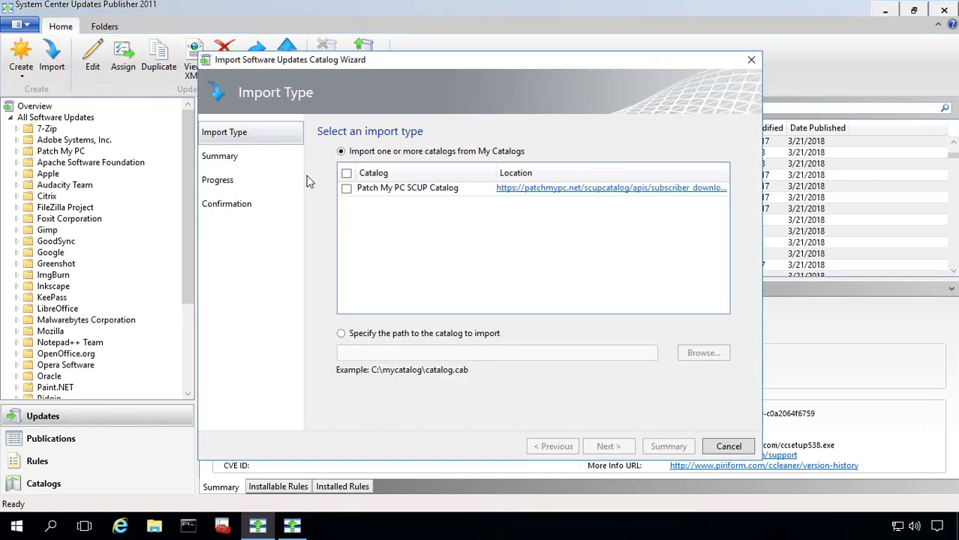
mouse_move(375, 139)
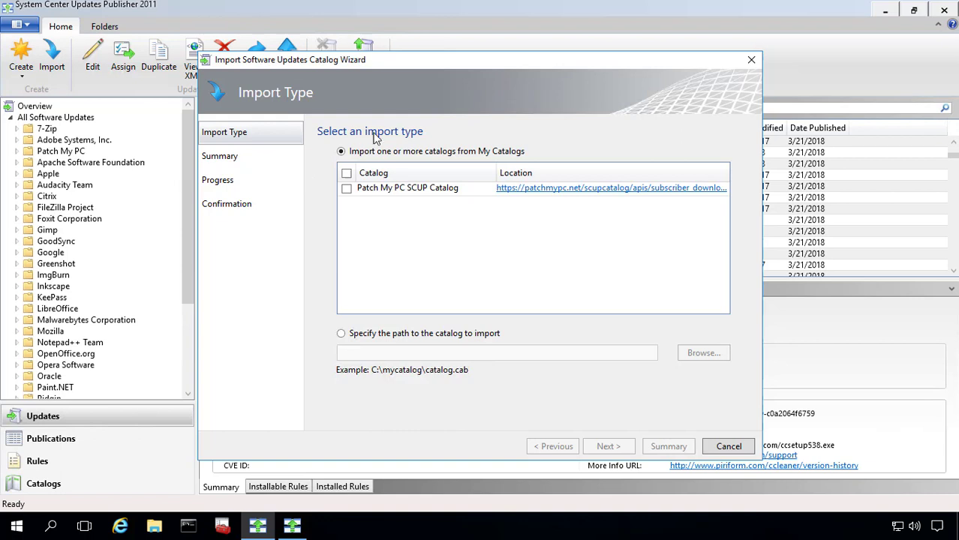
Step: Tick Patch My PC SCUP Catalog and run the import through the summary
left_click(347, 188)
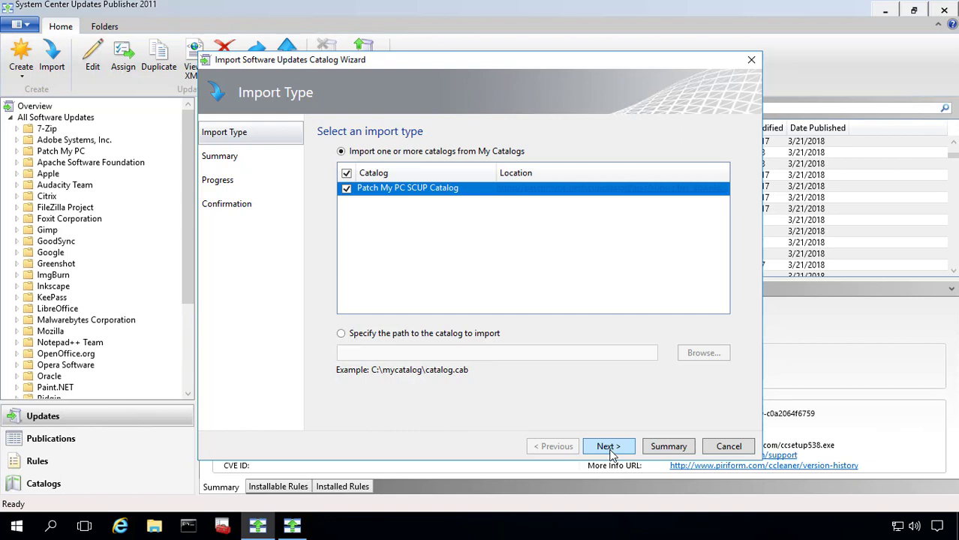
left_click(608, 447)
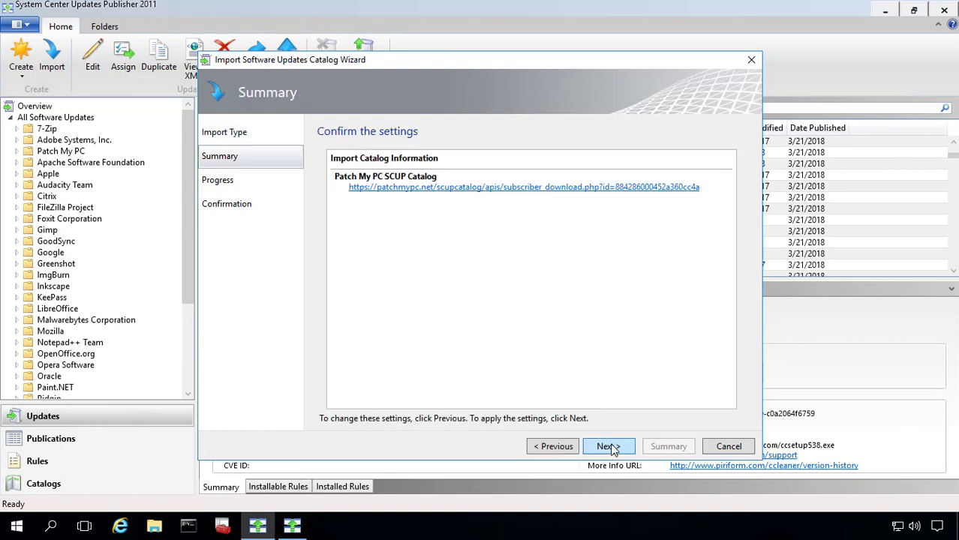
left_click(606, 448)
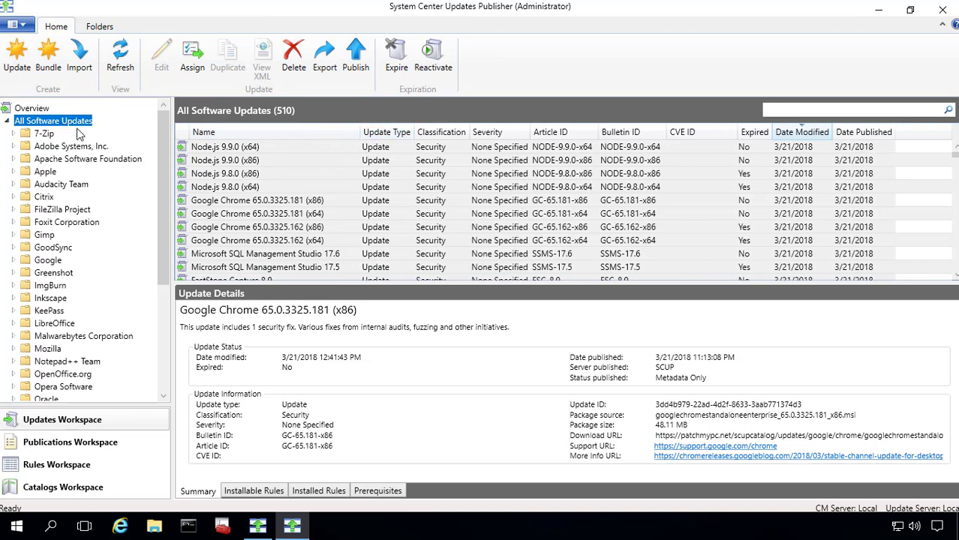
mouse_move(108, 59)
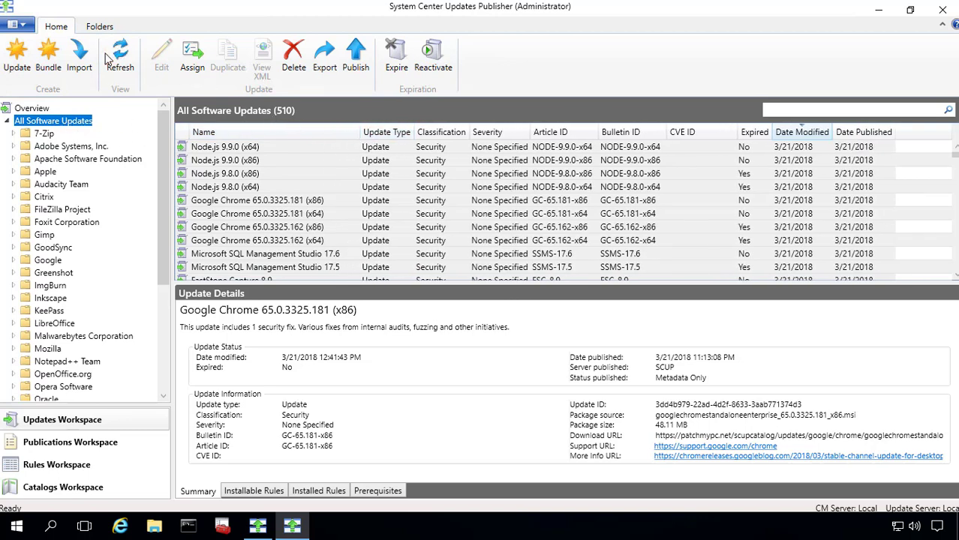
mouse_move(80, 52)
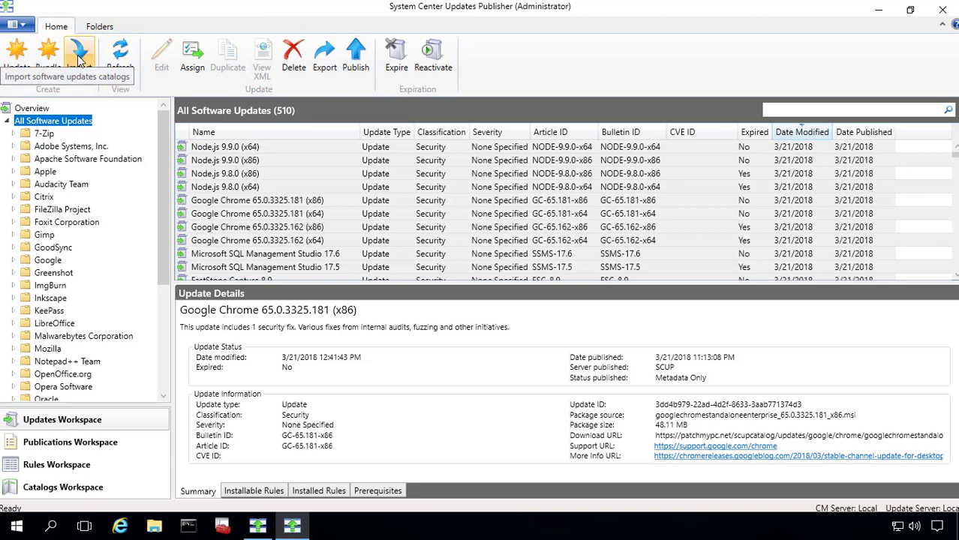
Step: Re-import the Patch My PC SCUP Catalog, skipping all 510 unchanged updates
left_click(80, 58)
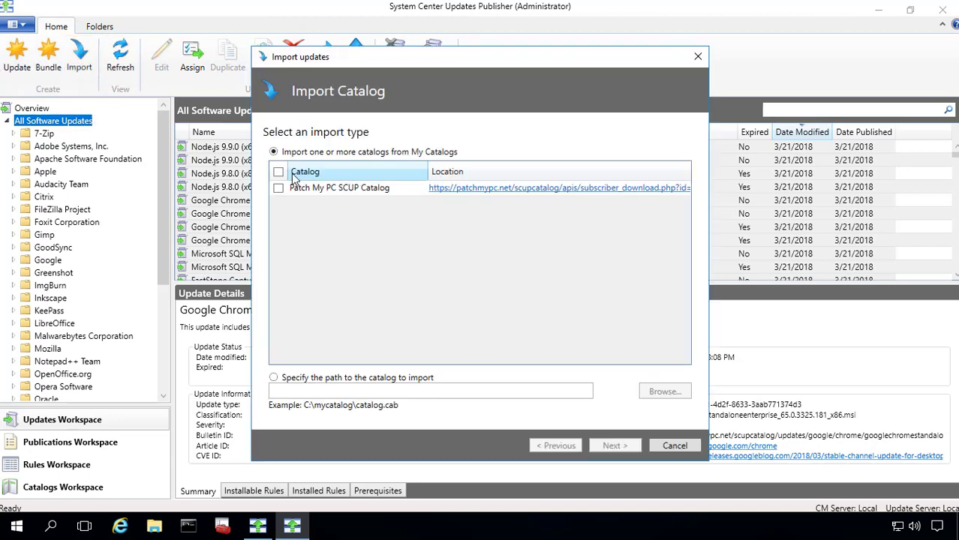
left_click(615, 445)
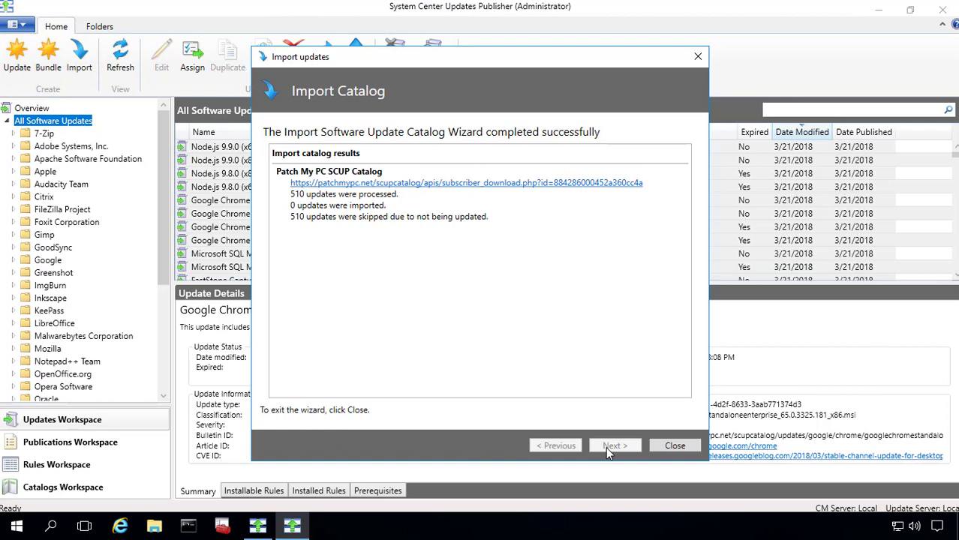
mouse_move(668, 459)
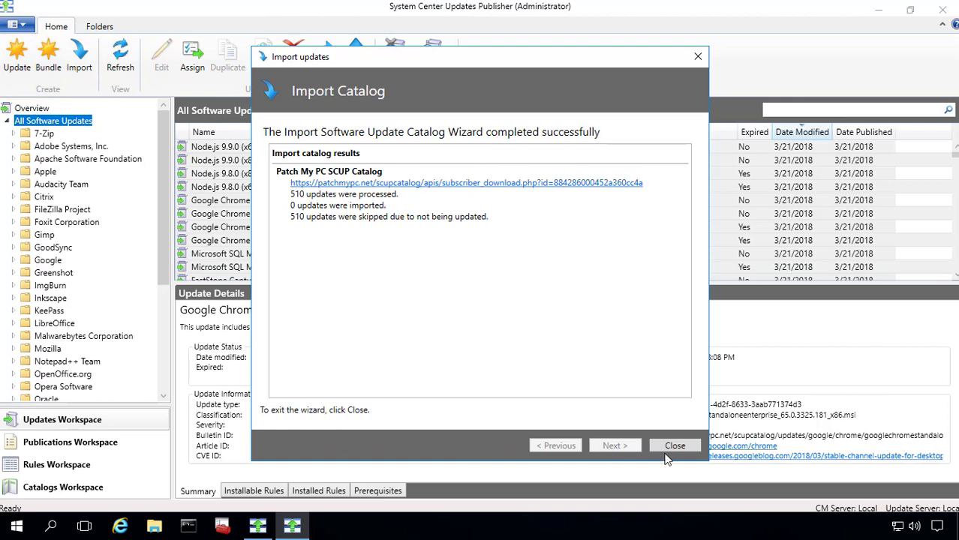
Step: Close the import wizard and select Node.js 9.9.0 (x64) in the Date Modified-sorted list
left_click(674, 444)
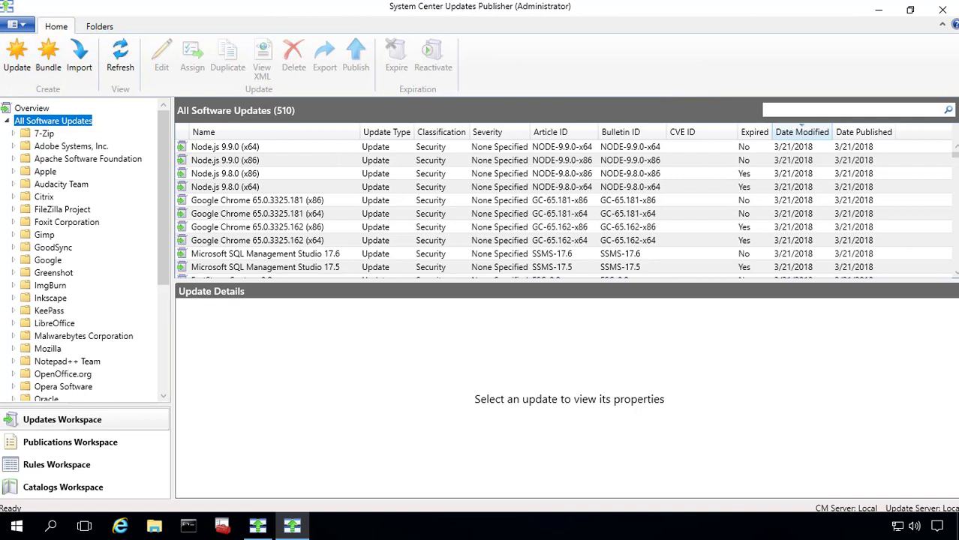
mouse_move(794, 150)
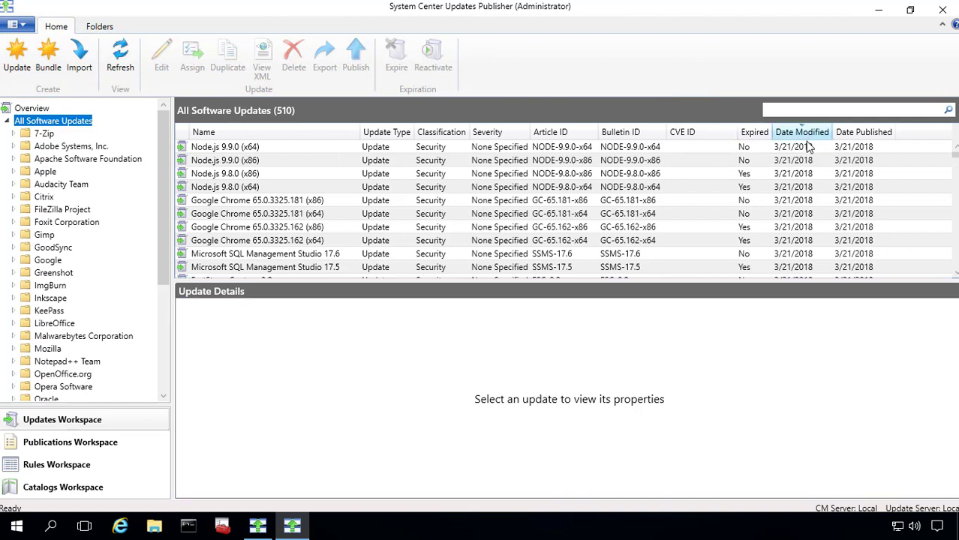
left_click(226, 147)
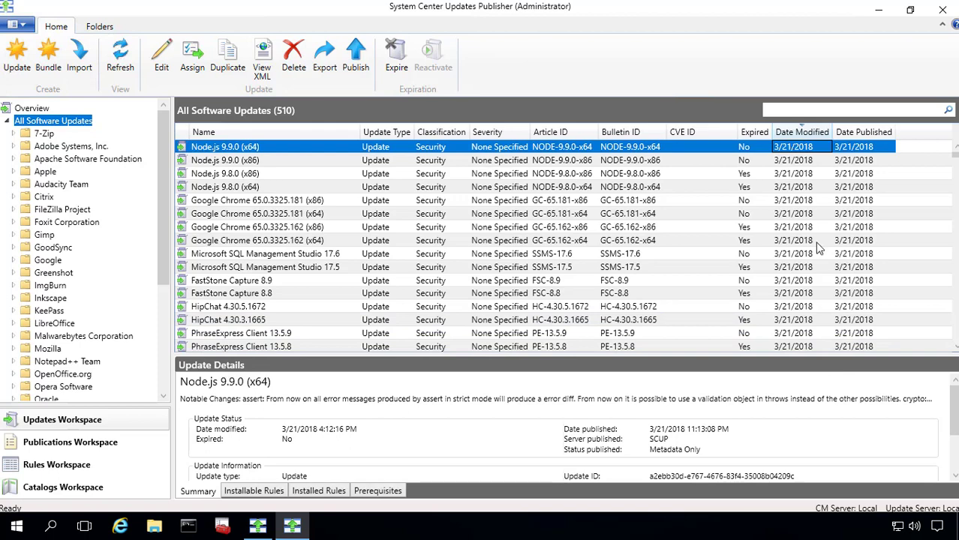
scroll("down", 3)
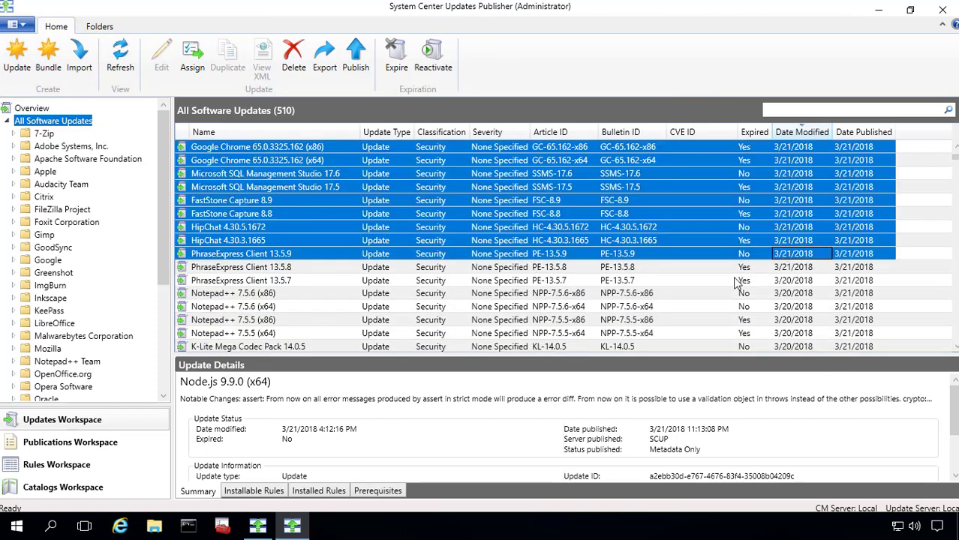
scroll("up", 3)
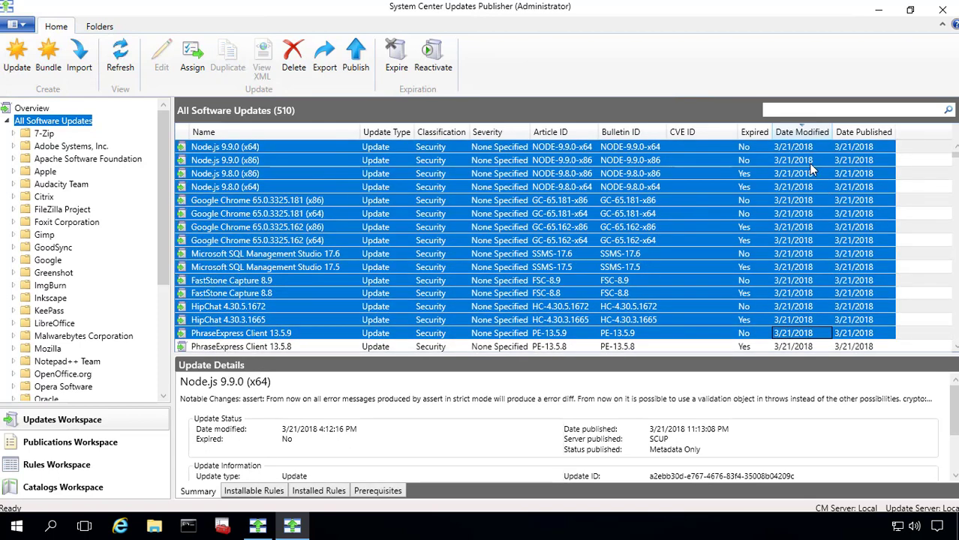
mouse_move(769, 174)
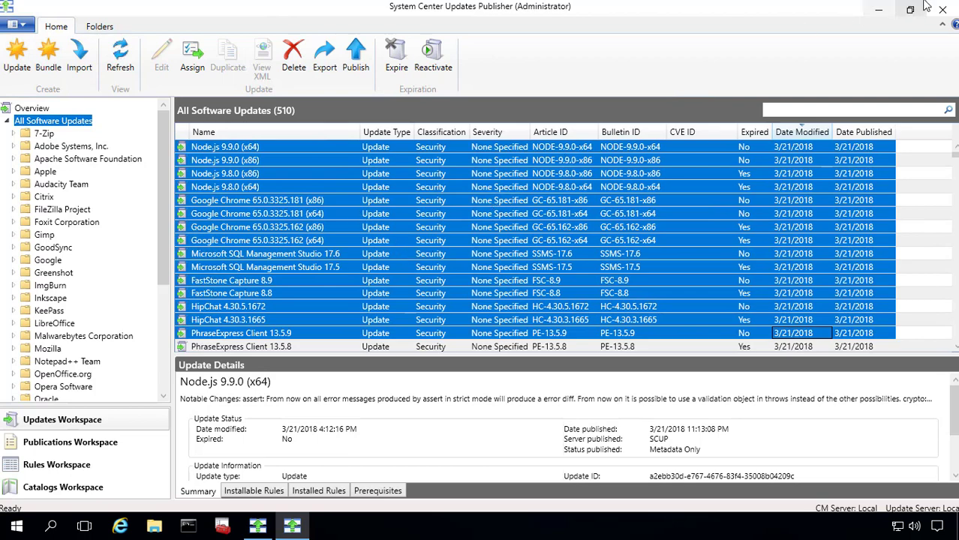
Step: Relaunch Updates Publisher with admin approval and select Node.js 9.9.0 (x64) to verify the 510-update list order
left_click(942, 9)
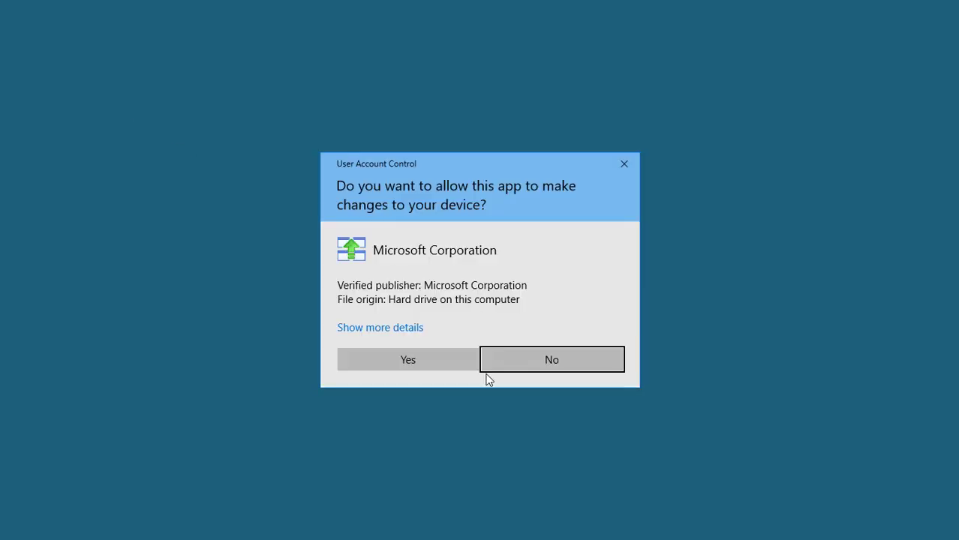
left_click(408, 360)
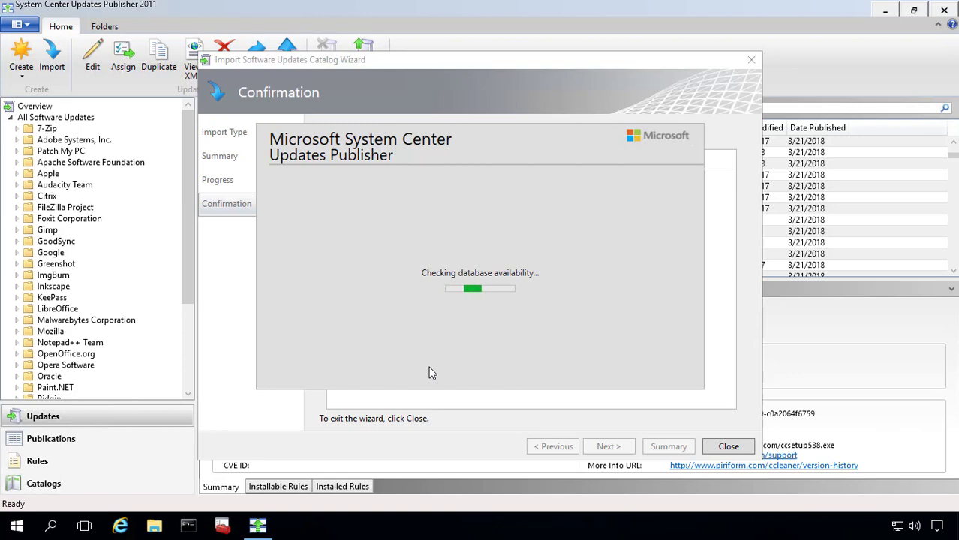
left_click(726, 446)
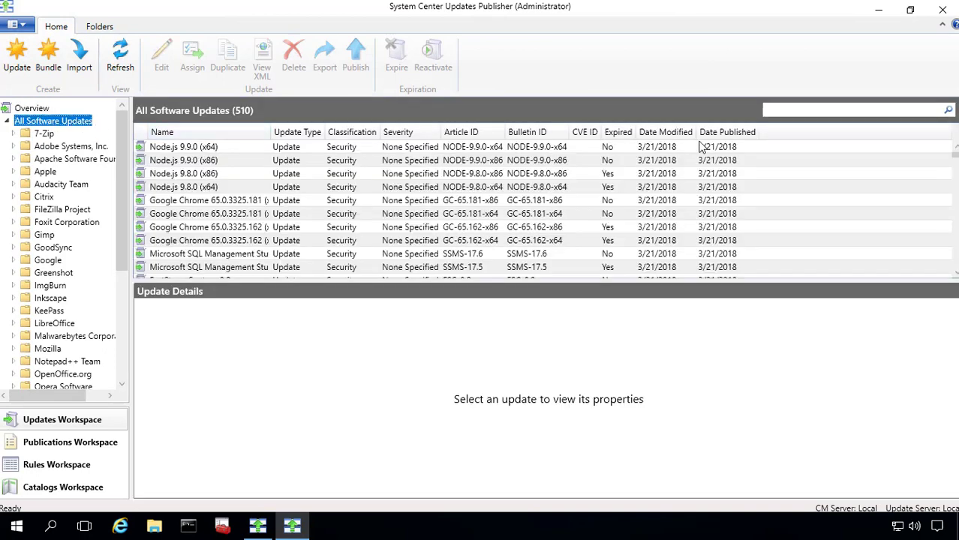
left_click(211, 147)
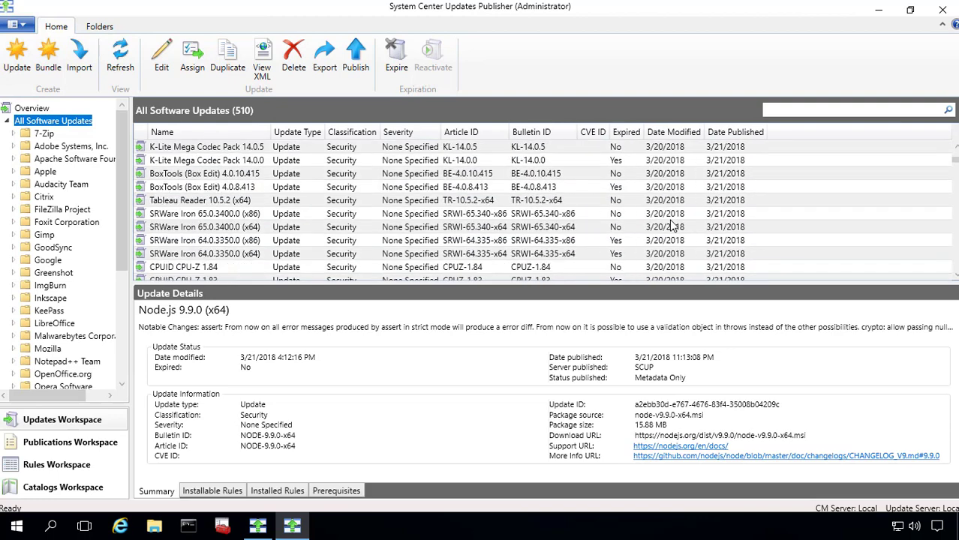
mouse_move(568, 297)
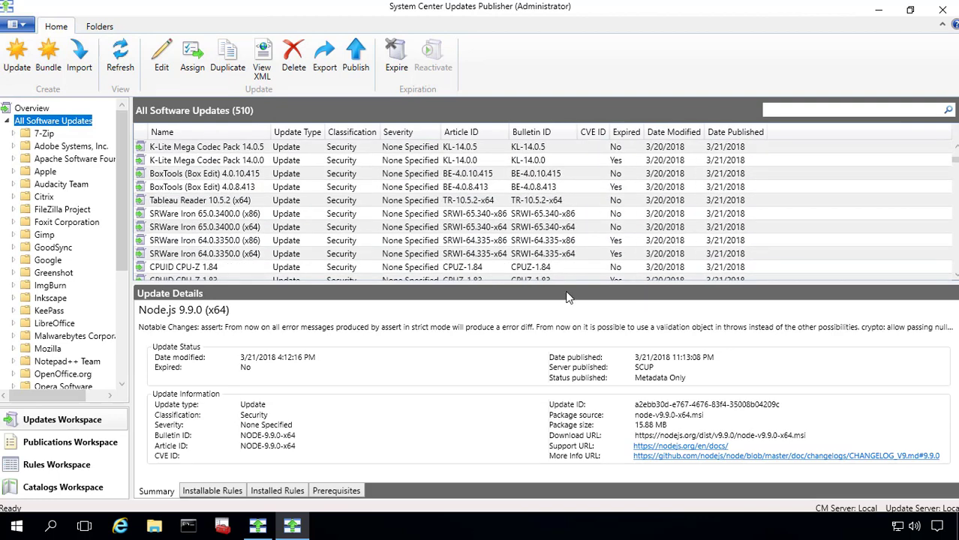